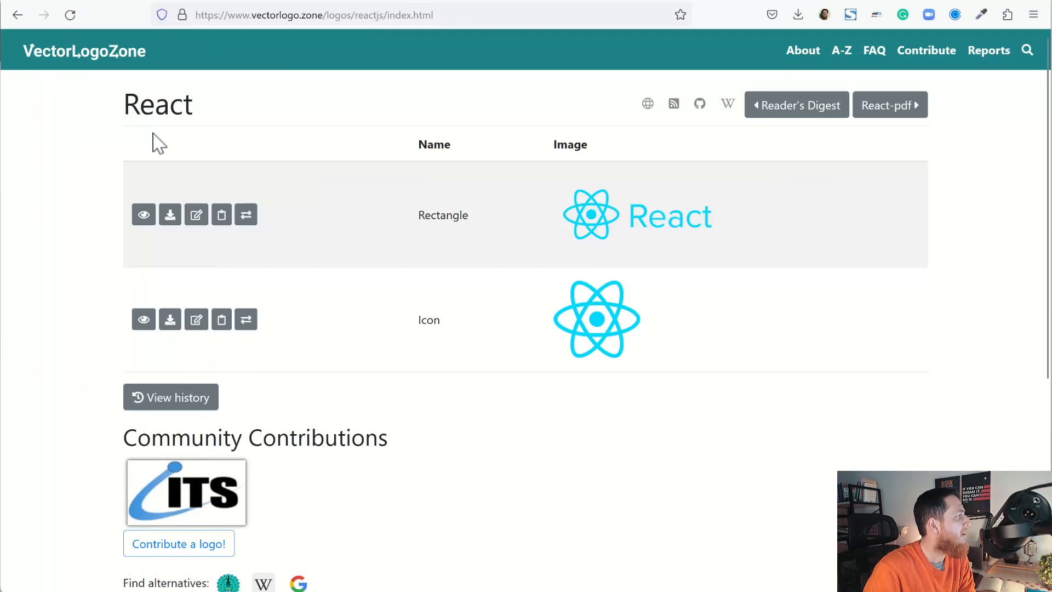
mouse_move(127, 133)
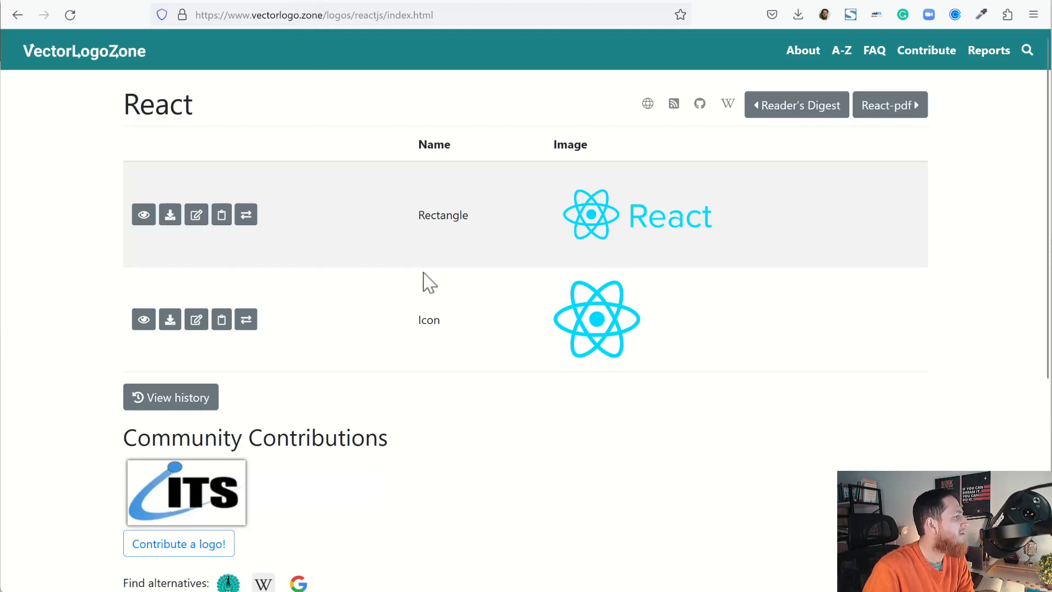
mouse_move(567, 224)
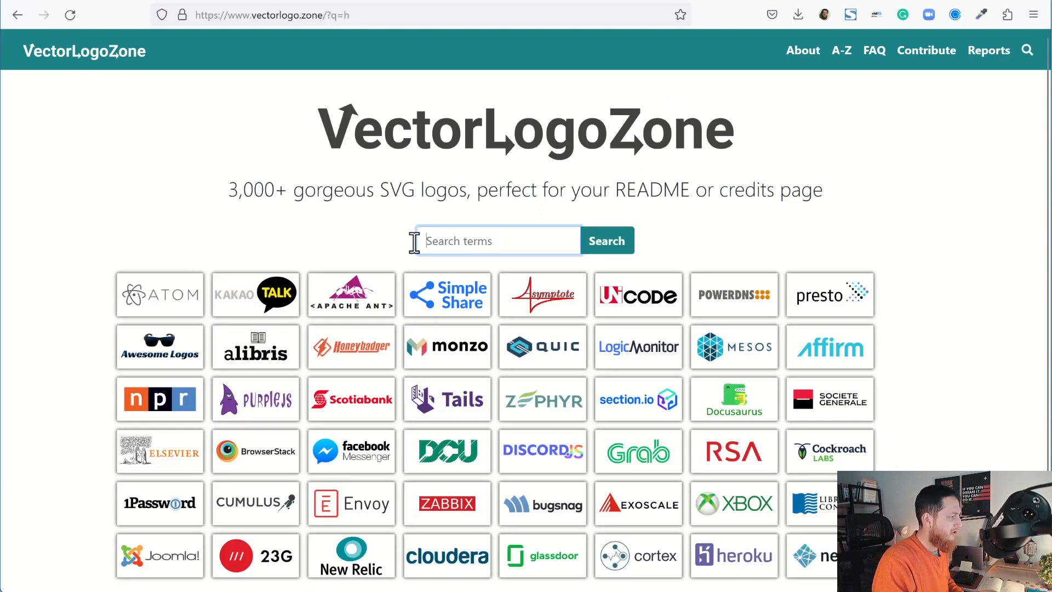
Search VectorLogoZone for 'html' and open the HTML5 logo page.
text(html)
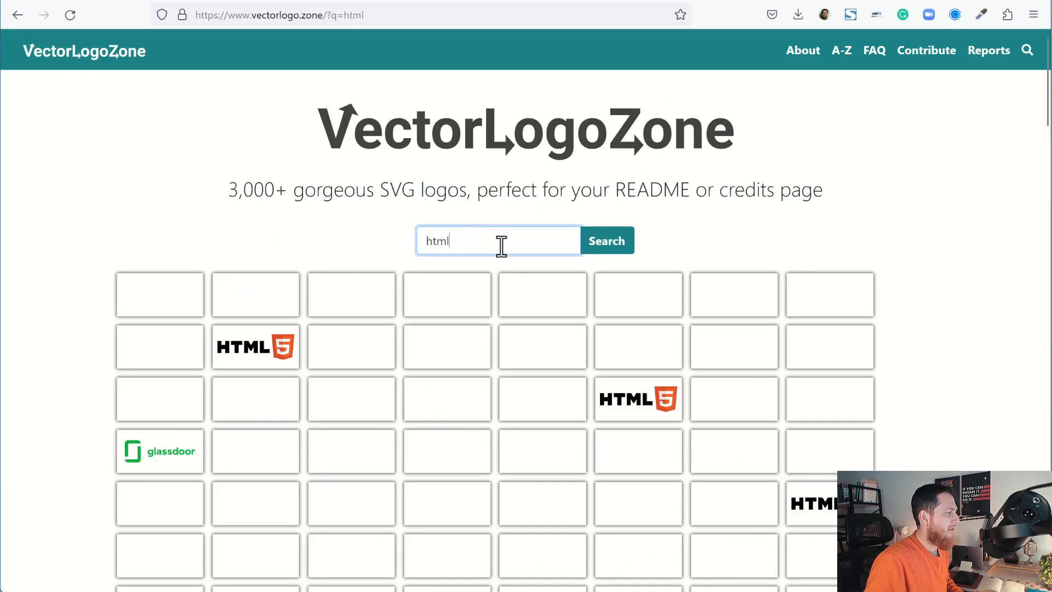
click(605, 240)
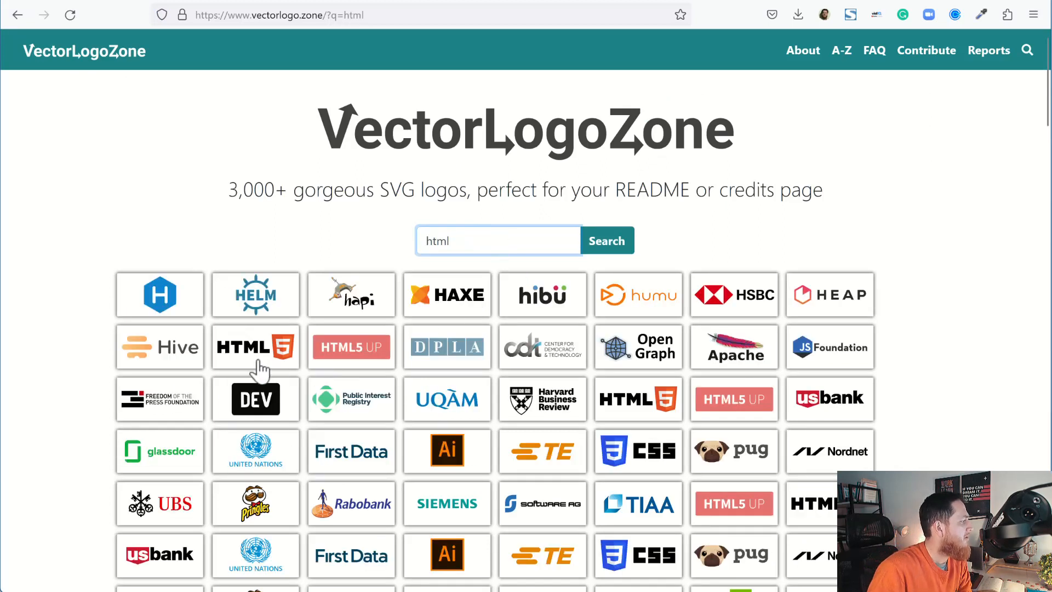
click(256, 347)
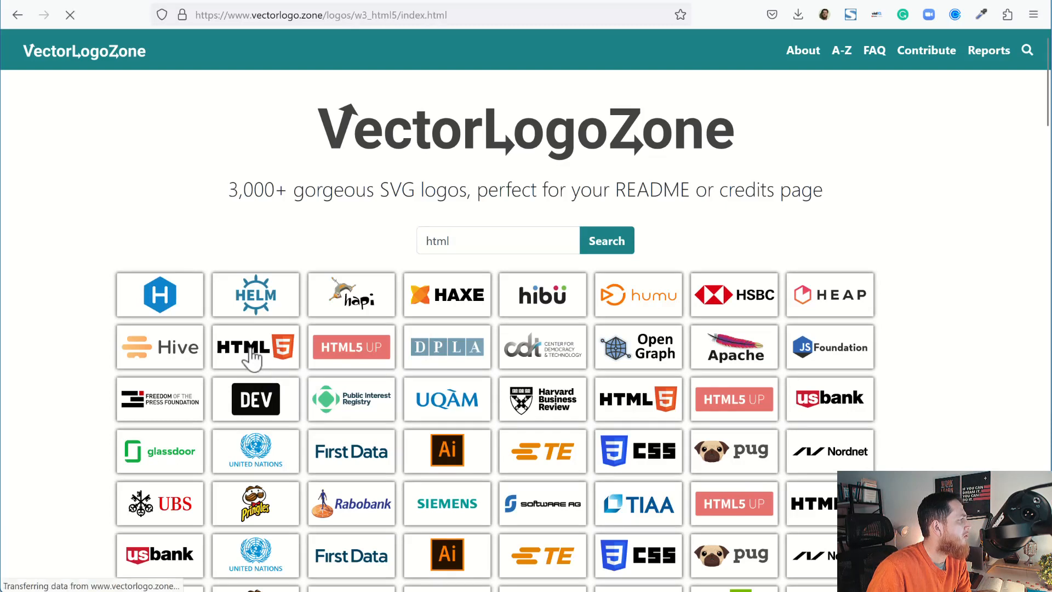
click(256, 347)
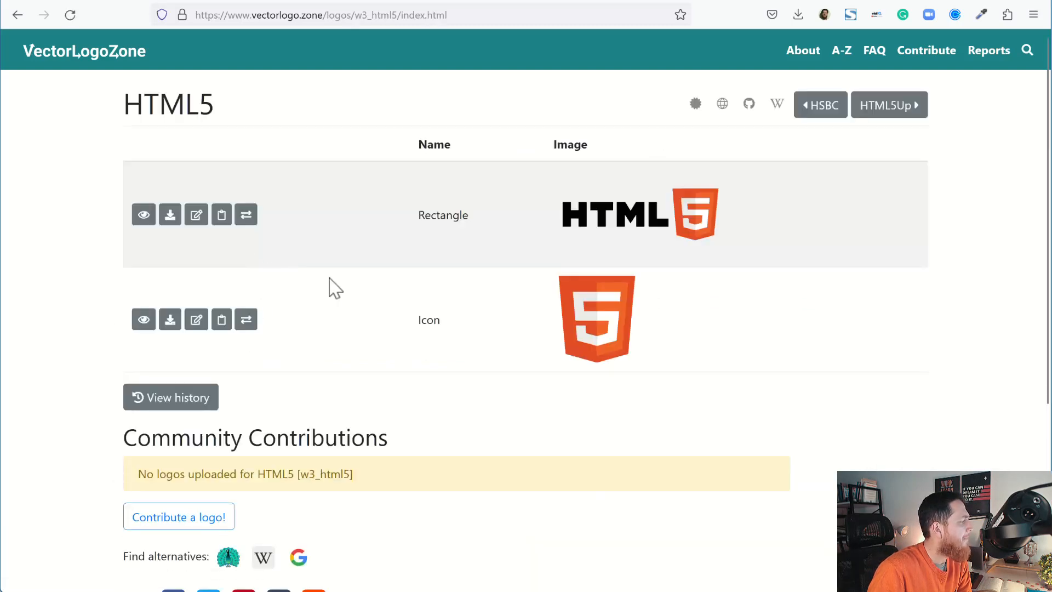
mouse_move(598, 319)
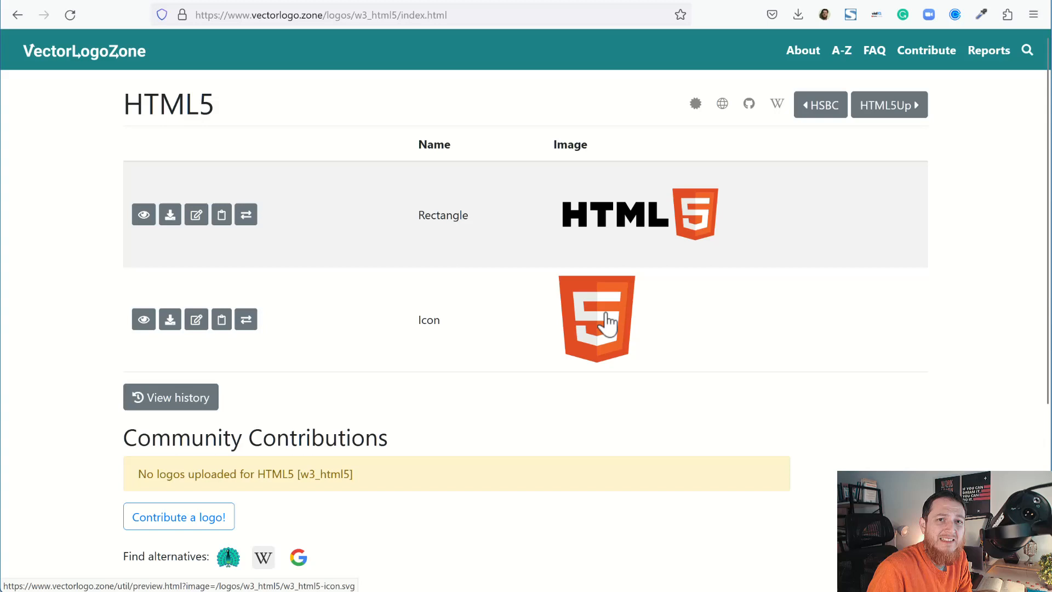
mouse_move(590, 245)
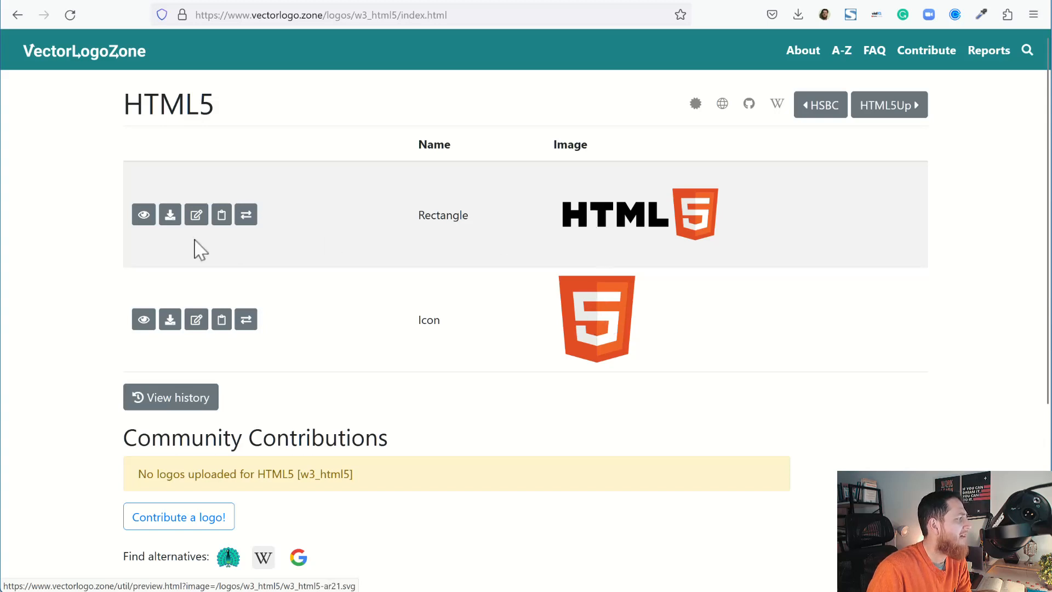
mouse_move(170, 215)
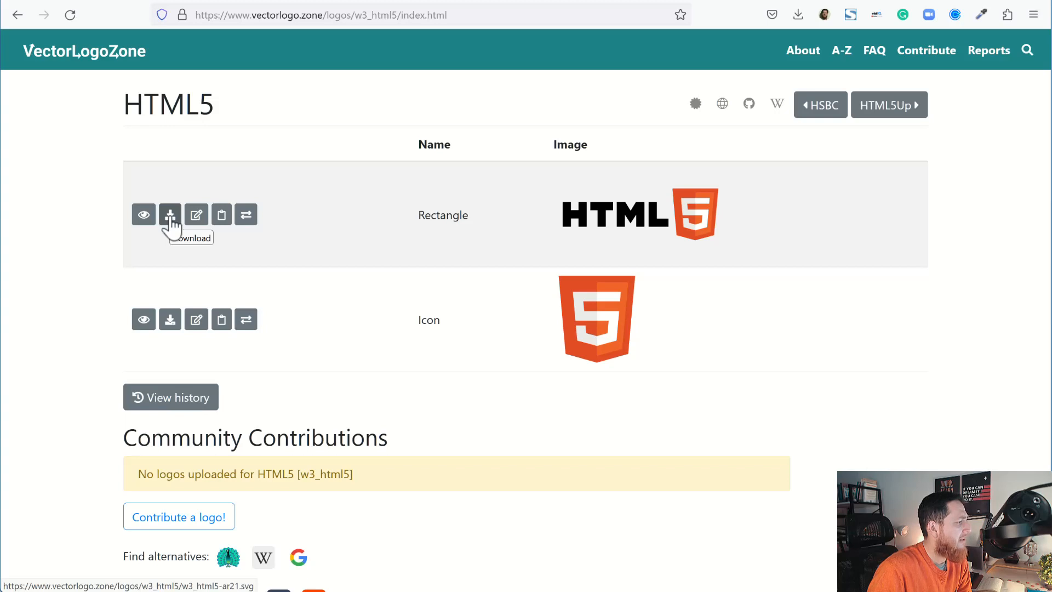
Download the Rectangle version of the HTML5 logo as SVG and dismiss the downloads panel.
click(169, 215)
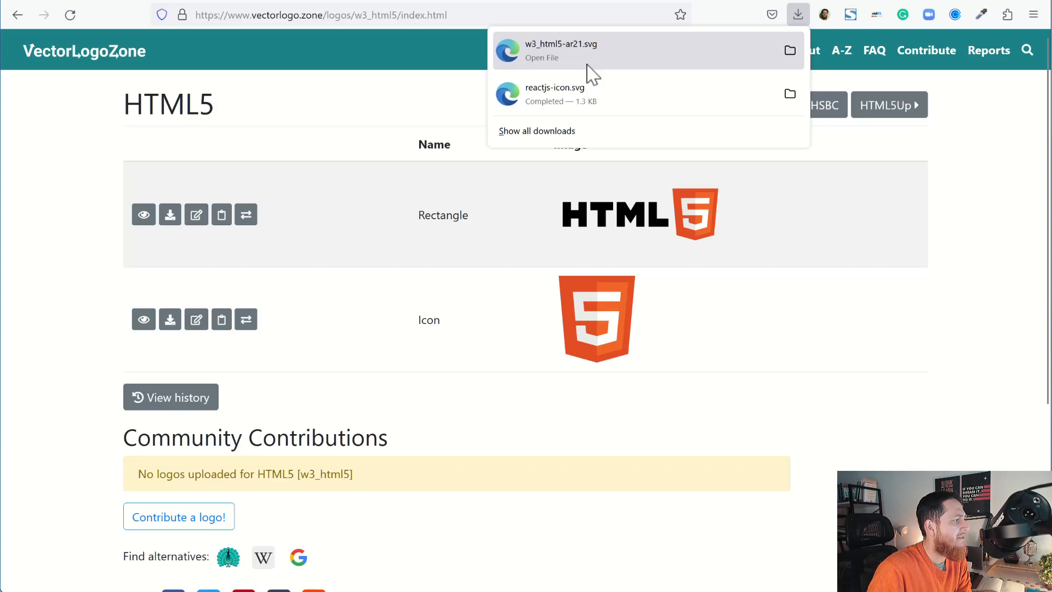
mouse_move(574, 101)
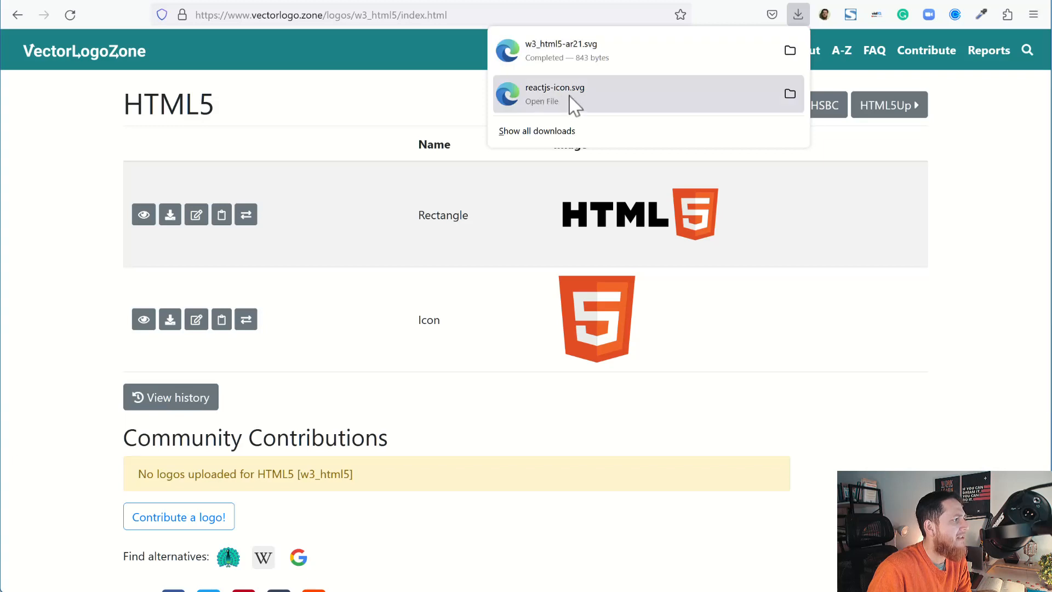
click(815, 426)
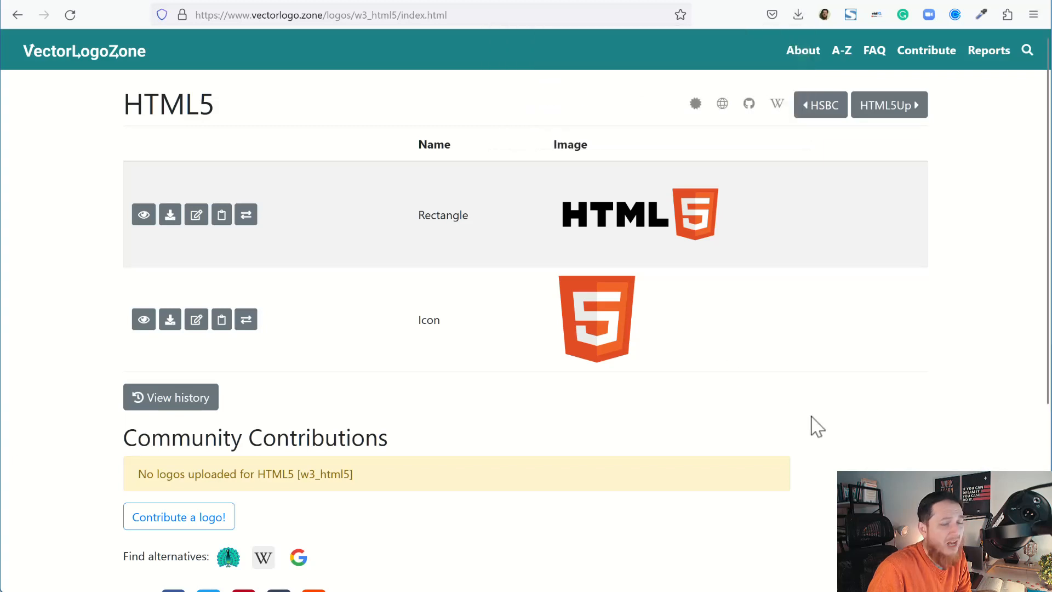
mouse_move(625, 52)
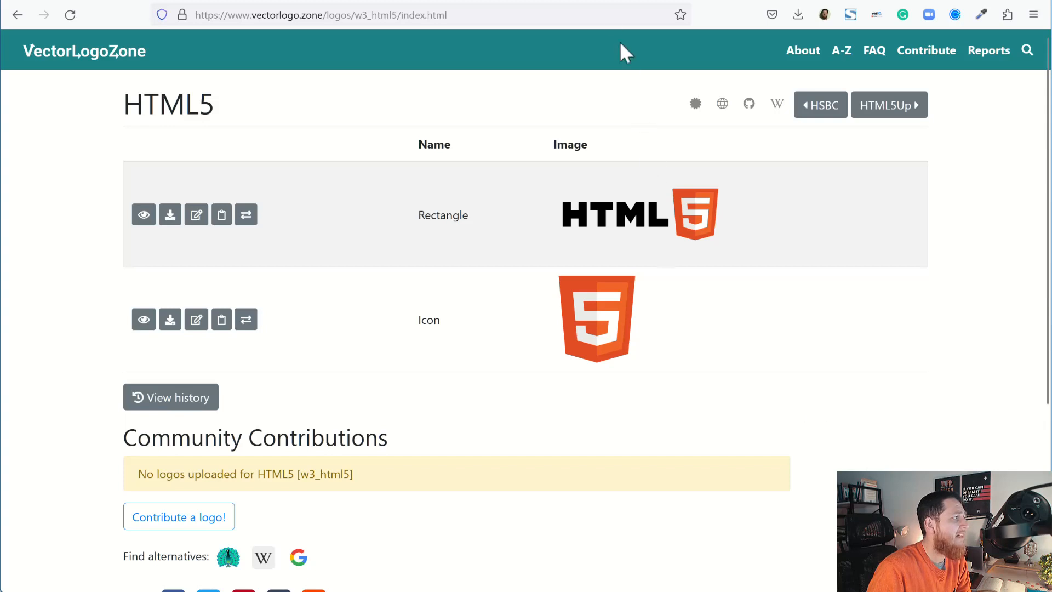
mouse_move(613, 8)
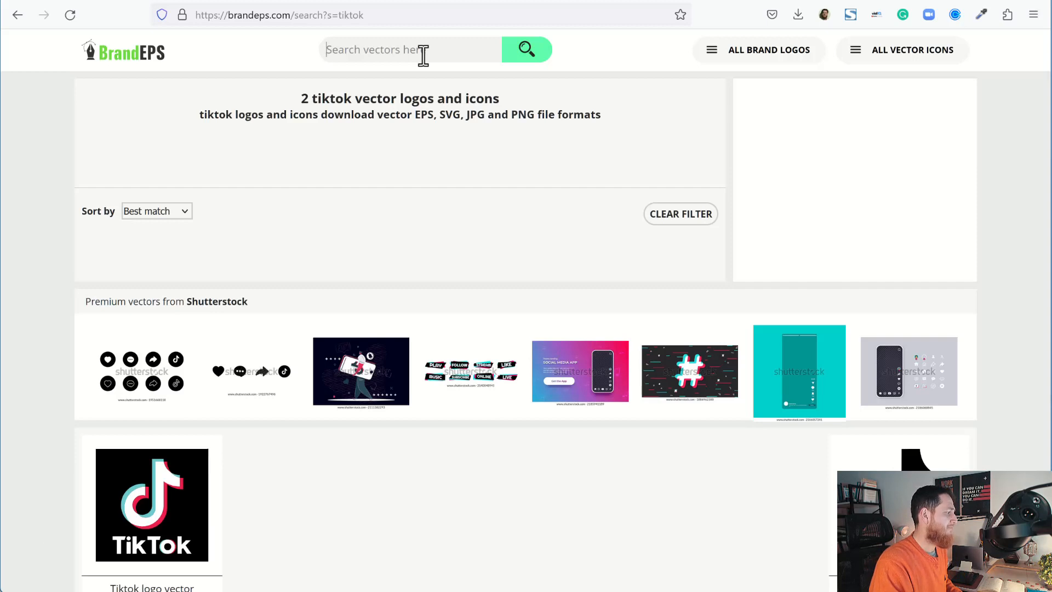
mouse_move(408, 199)
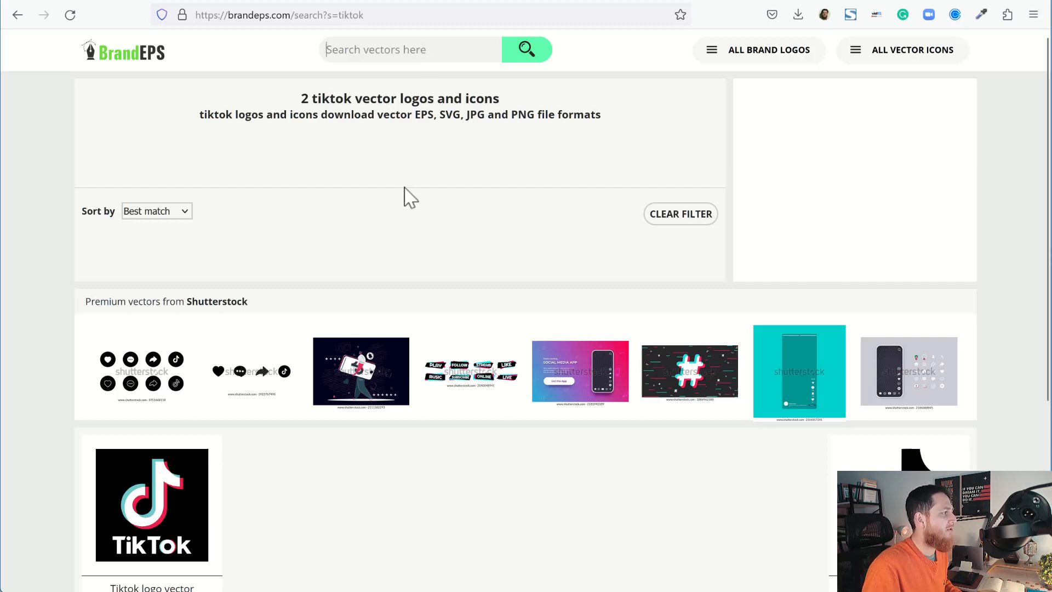
mouse_move(355, 91)
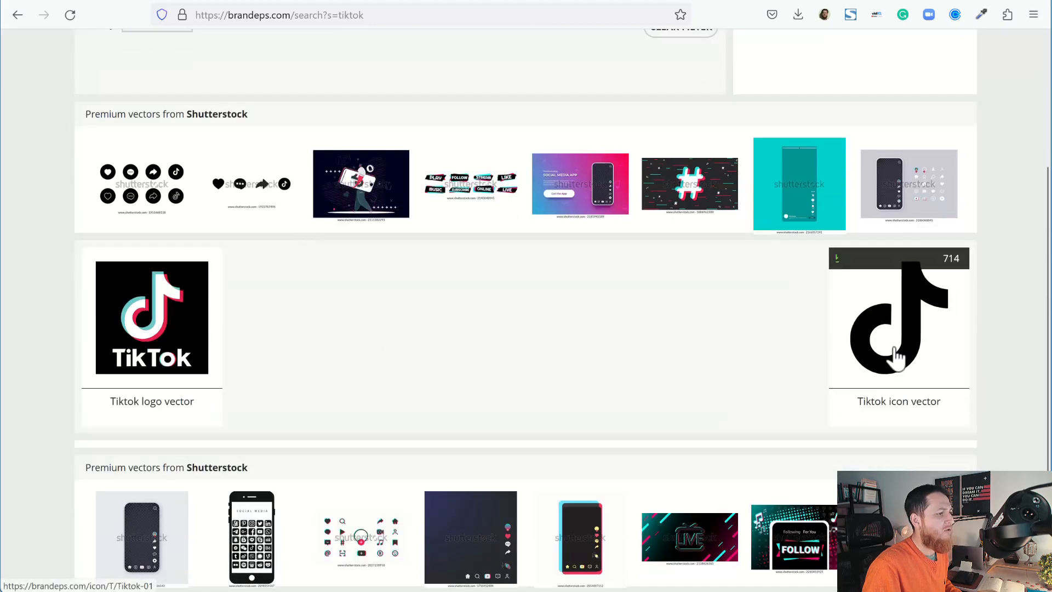
mouse_move(591, 363)
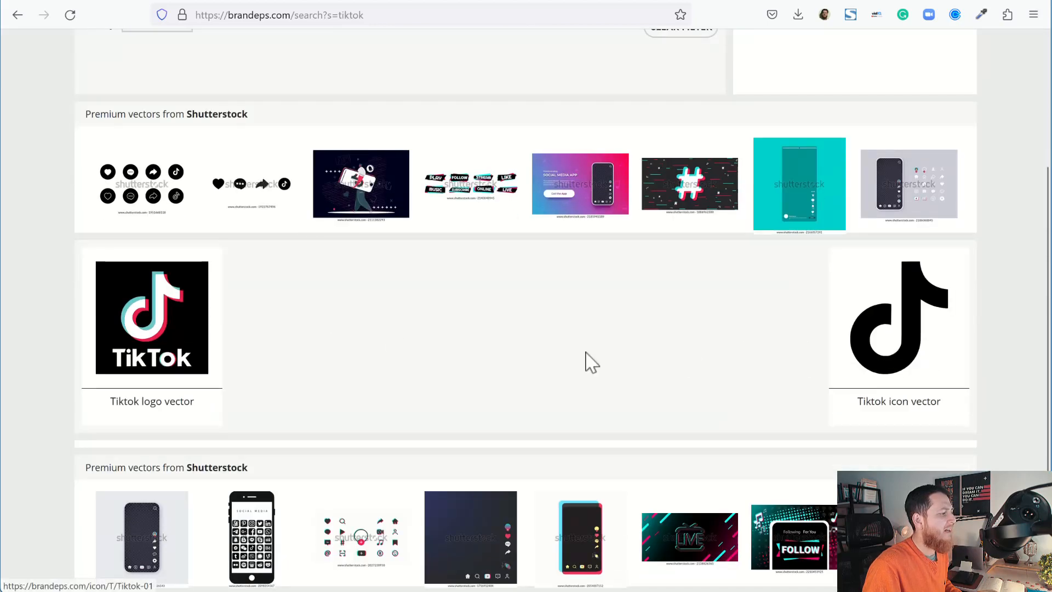
Open the colour 'Tiktok logo vector' page from the BrandEPS TikTok results.
click(152, 319)
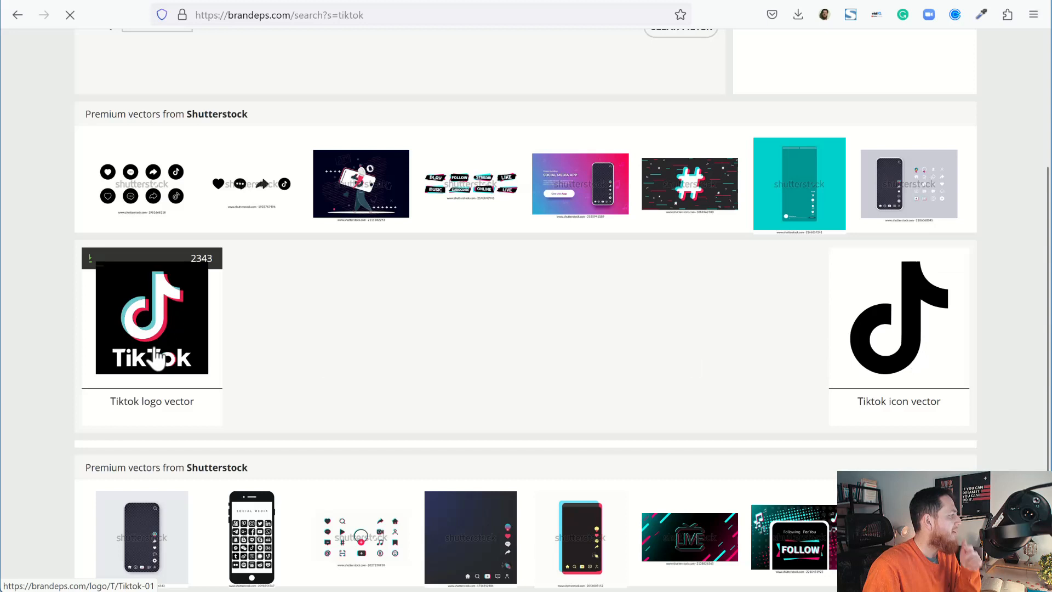
click(151, 318)
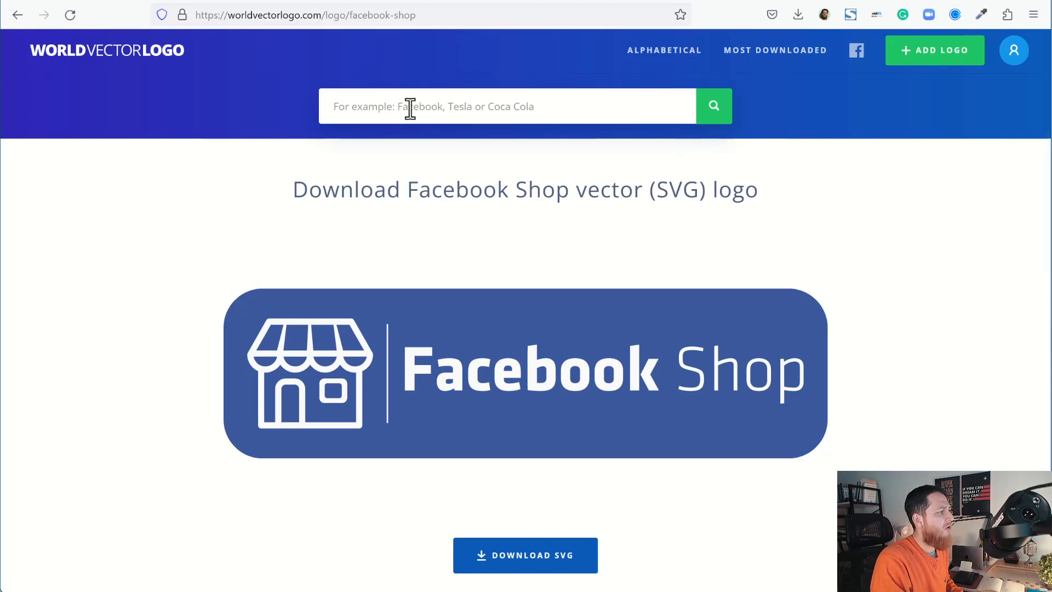
Search WorldVectorLogo for 'pan', choose Panasonic and browse its logo variants.
click(507, 107)
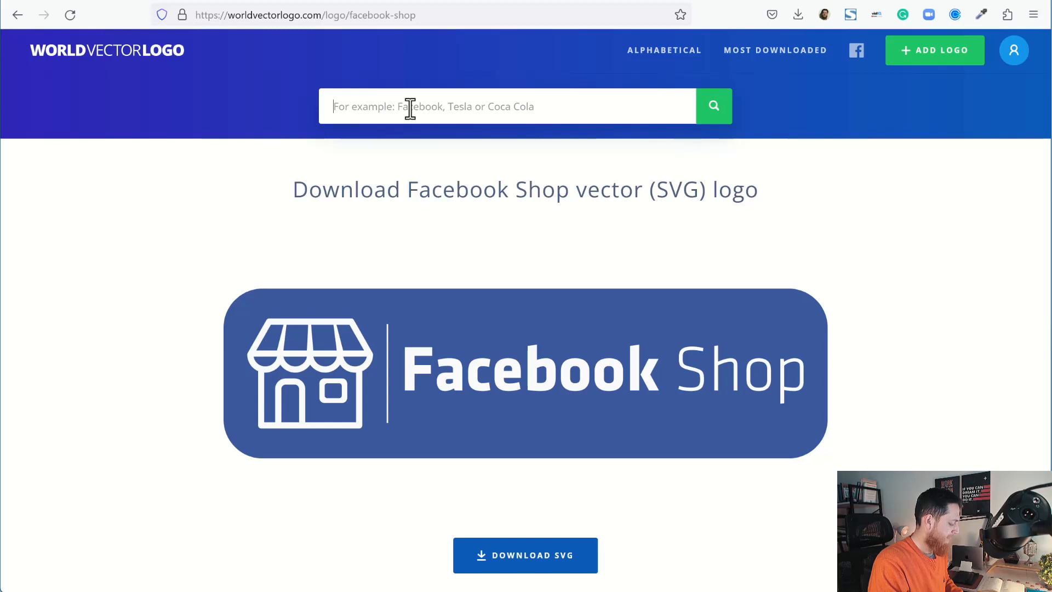
text(pana)
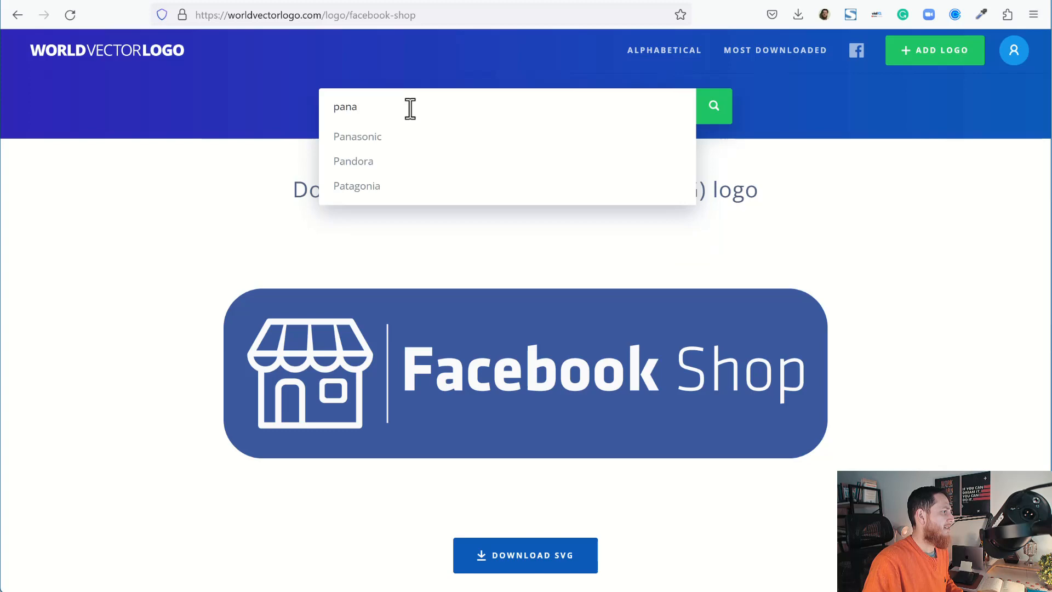
click(358, 136)
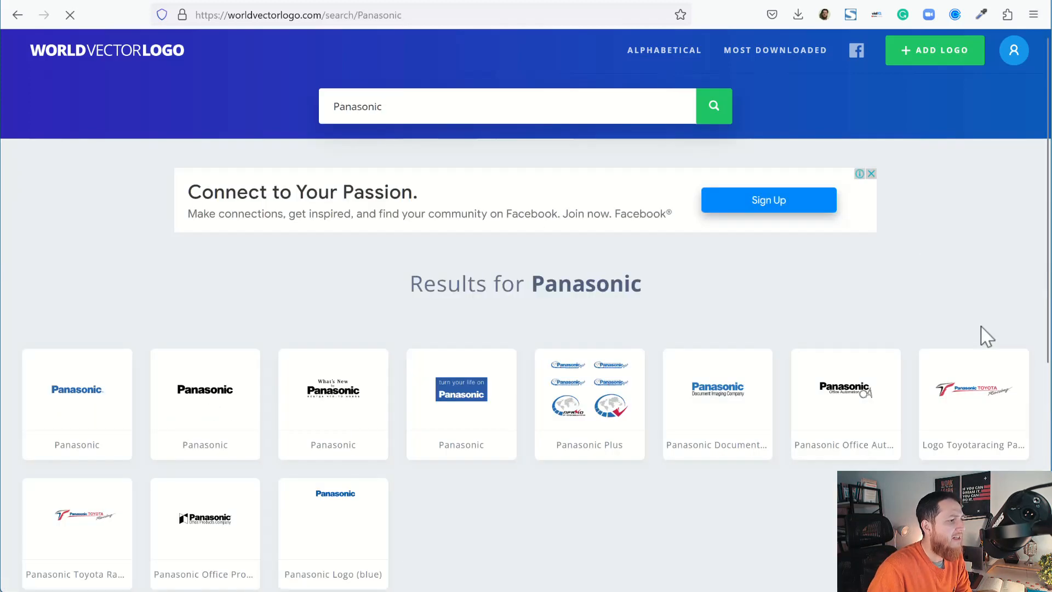
scroll(down, 3)
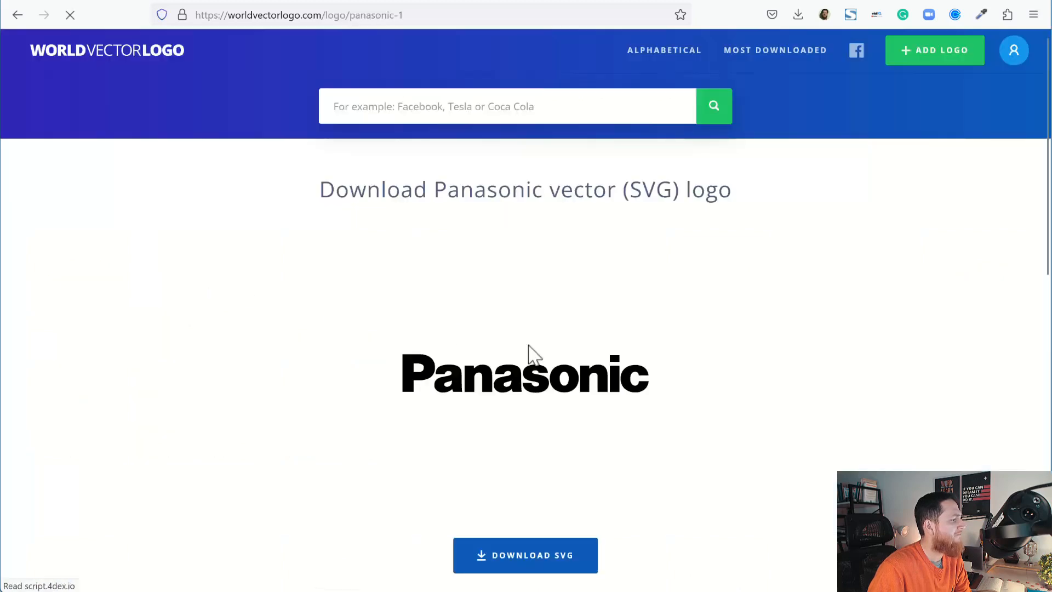
scroll(down, 3)
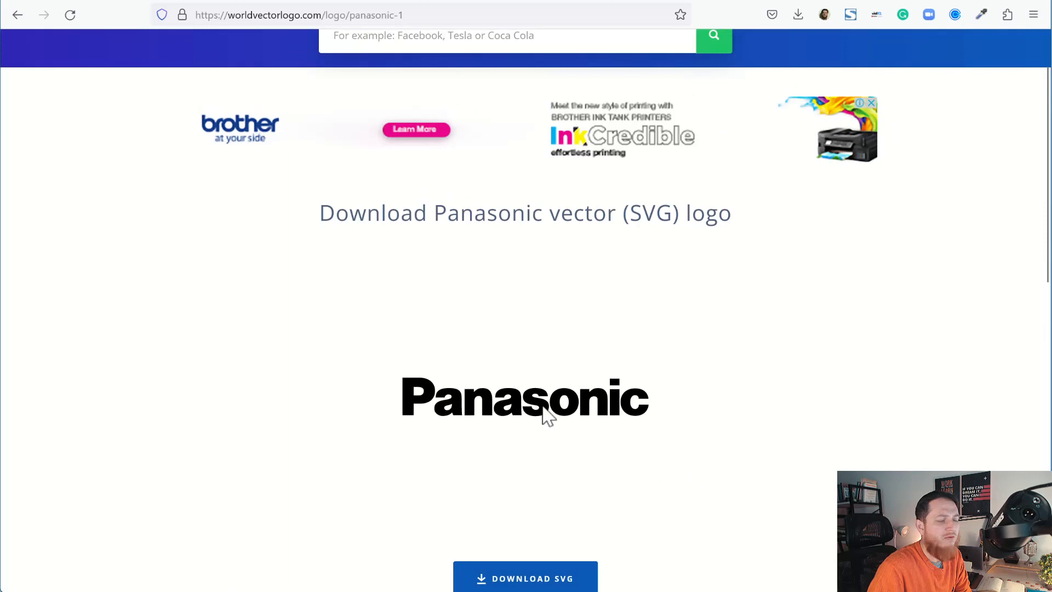
mouse_move(620, 210)
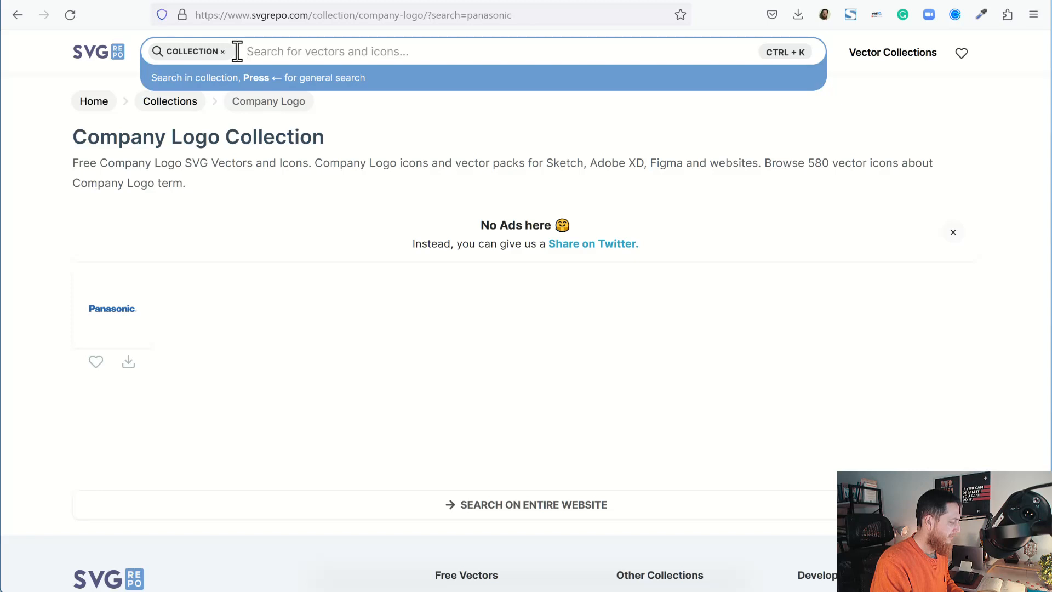
Search SVG Repo for 'adw' and open the multicolour Google Ads SVG vector page.
text(adw)
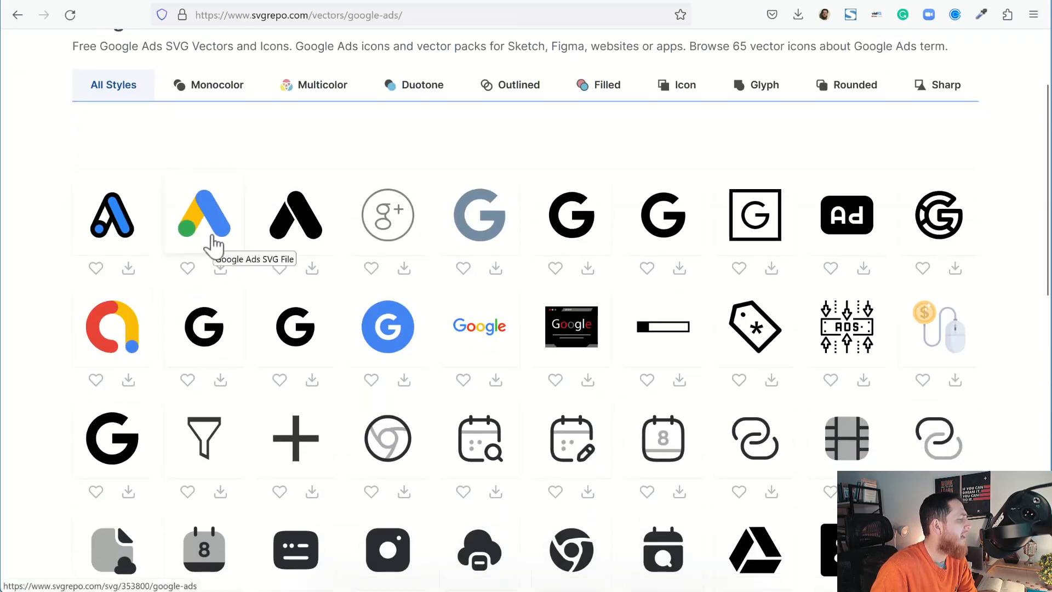
click(204, 215)
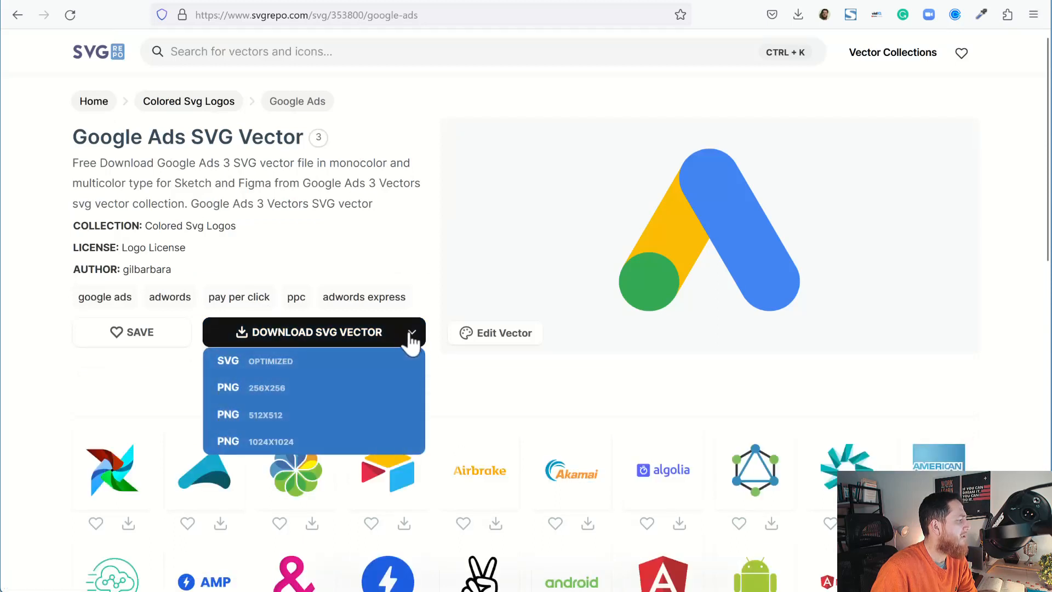
mouse_move(354, 414)
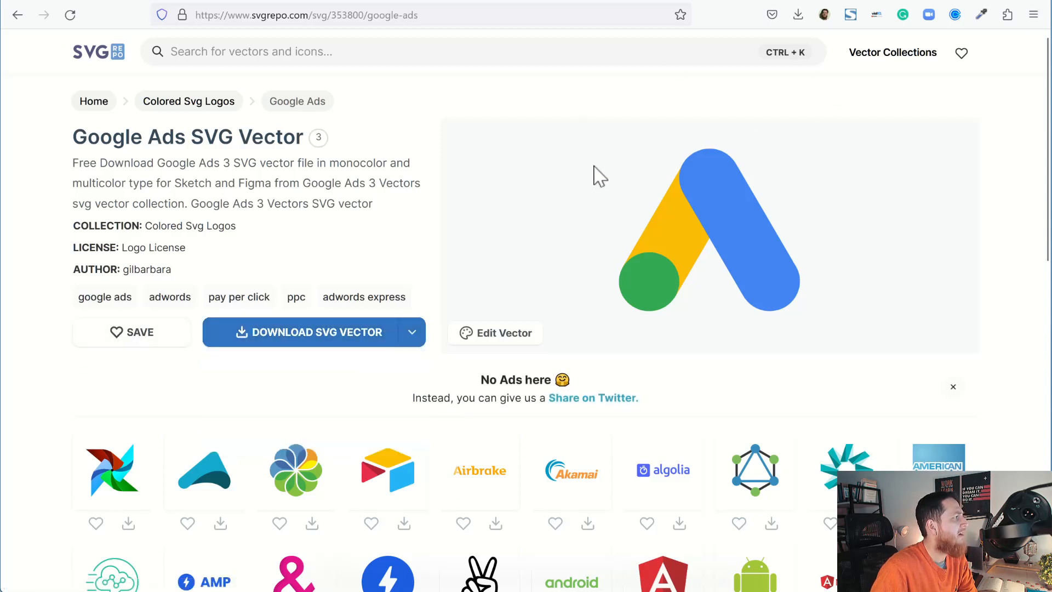
mouse_move(540, 190)
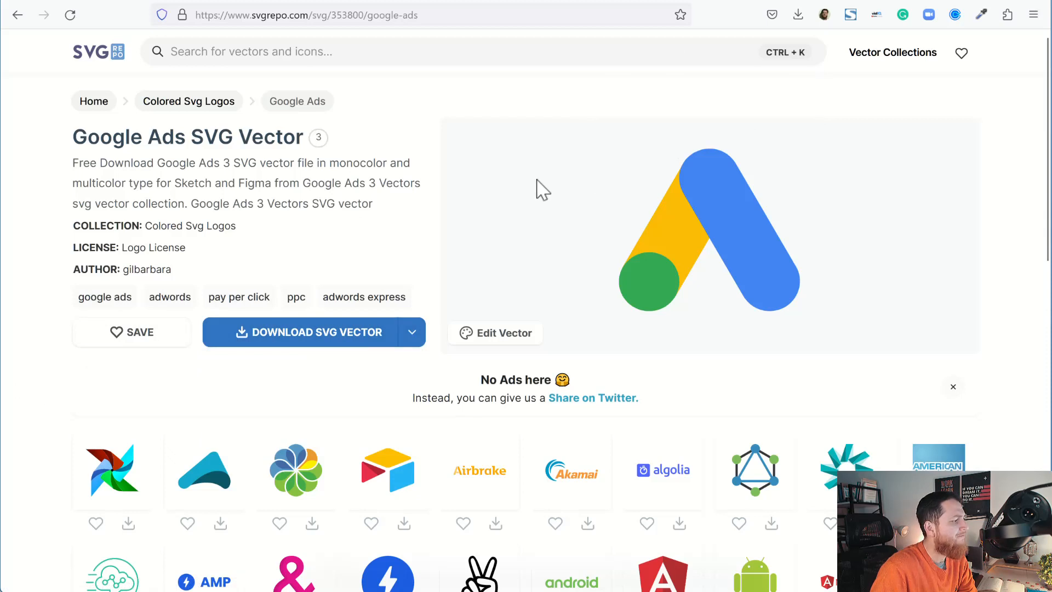
mouse_move(550, 195)
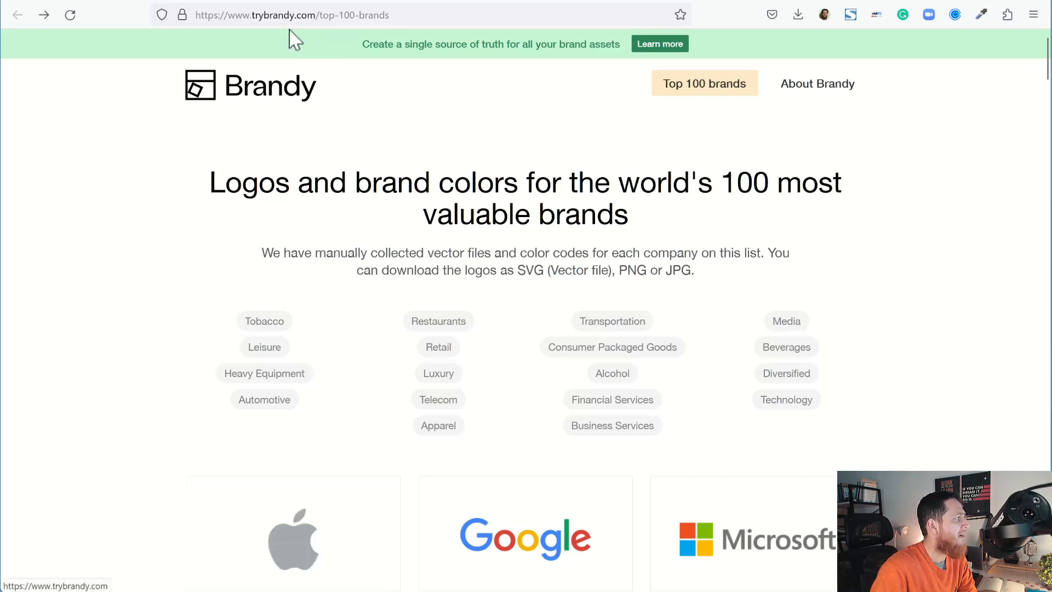
Browse through Brandy's Top 100 brands list.
scroll(down, 3)
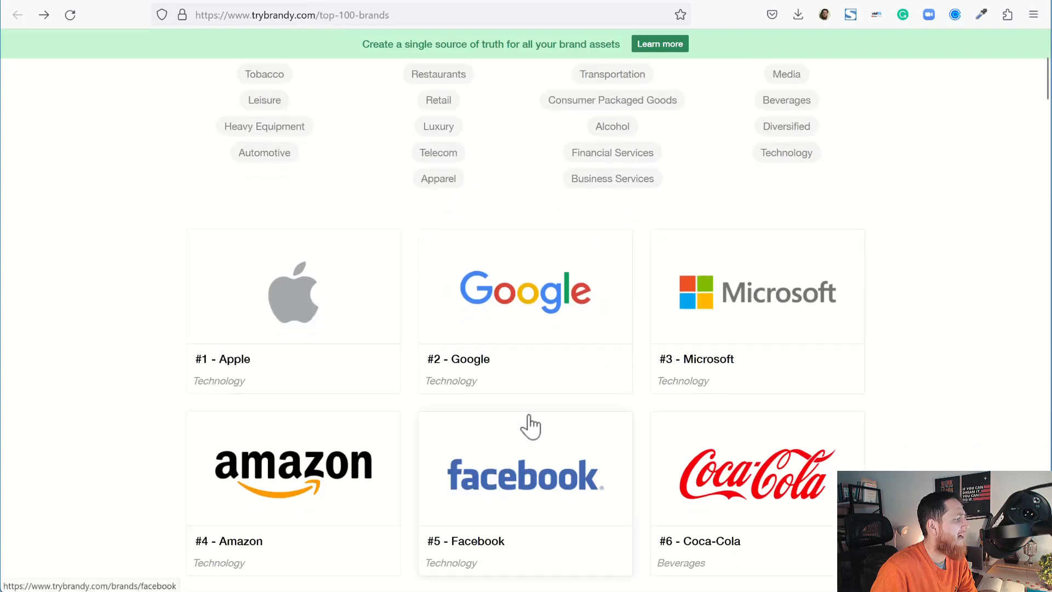
scroll(down, 3)
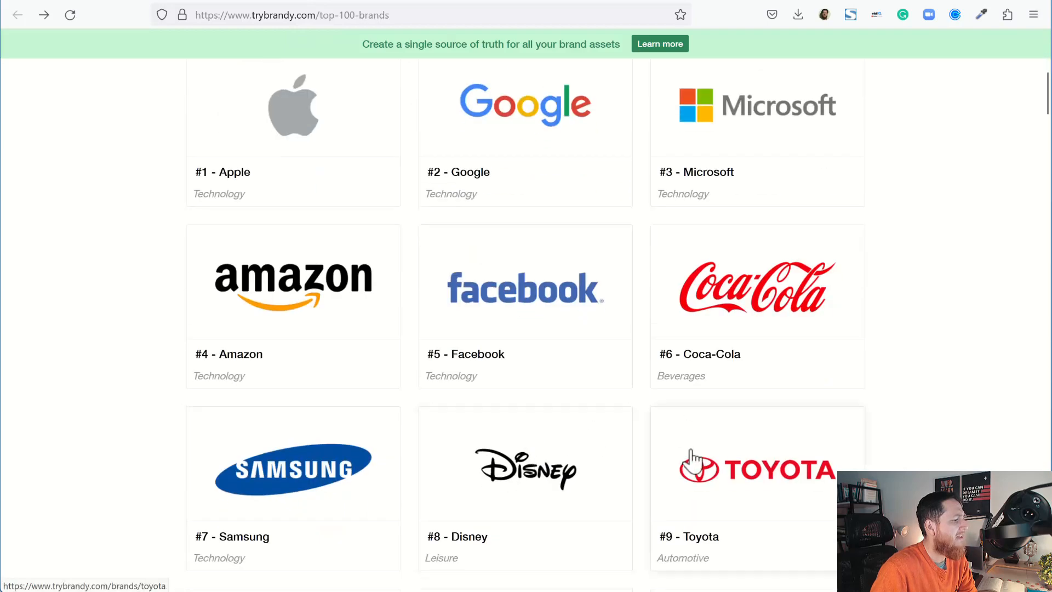
scroll(up, 3)
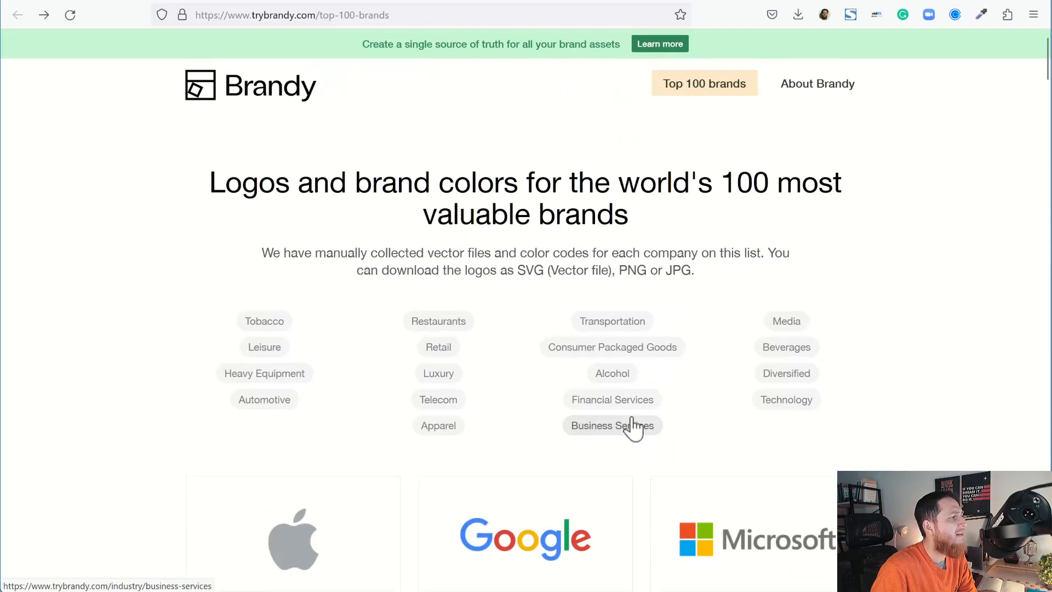
scroll(down, 3)
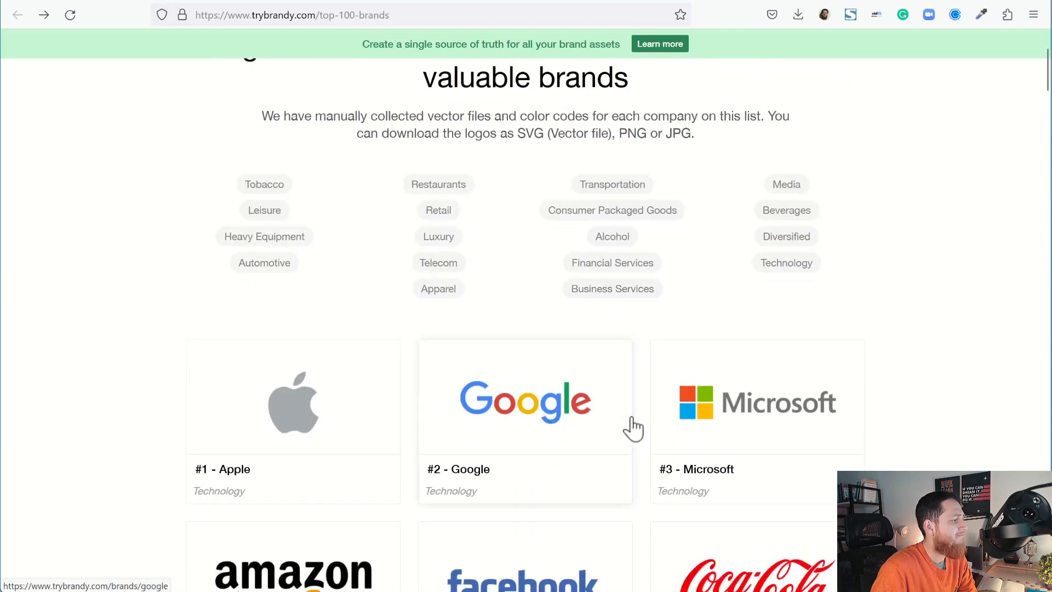
scroll(down, 3)
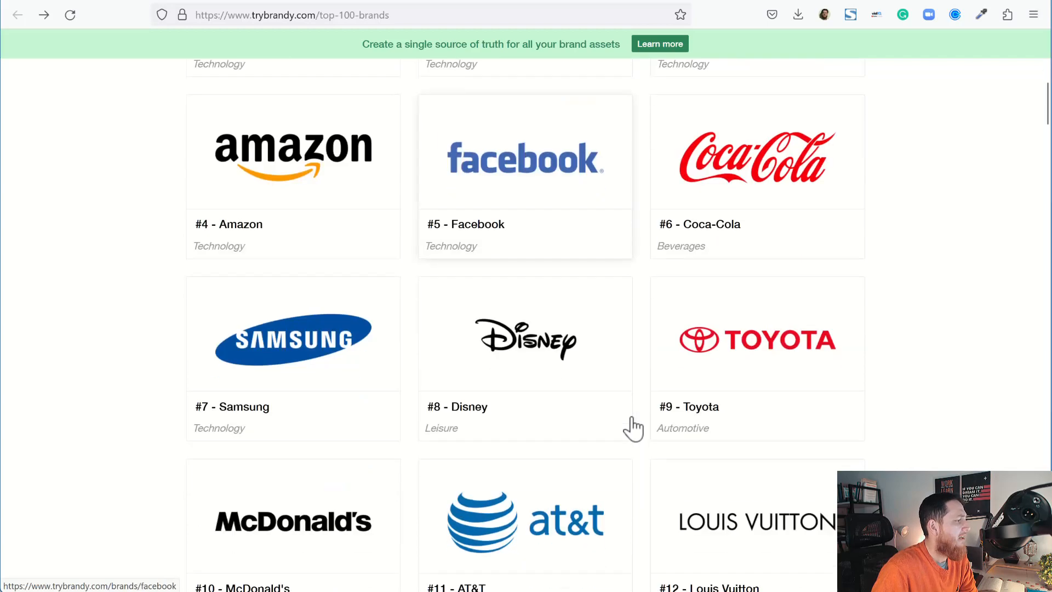
scroll(down, 3)
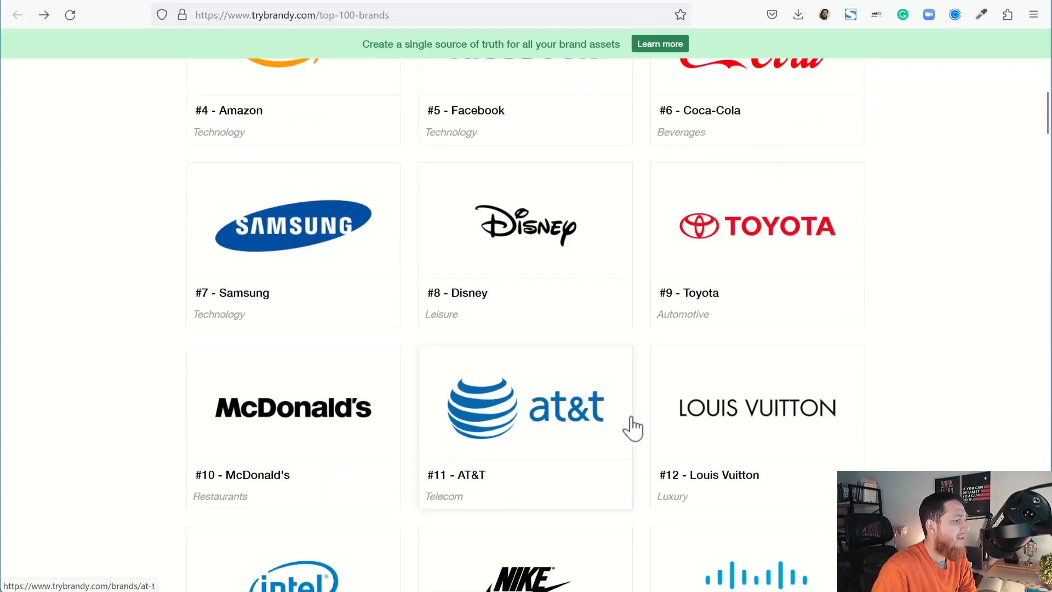
scroll(down, 3)
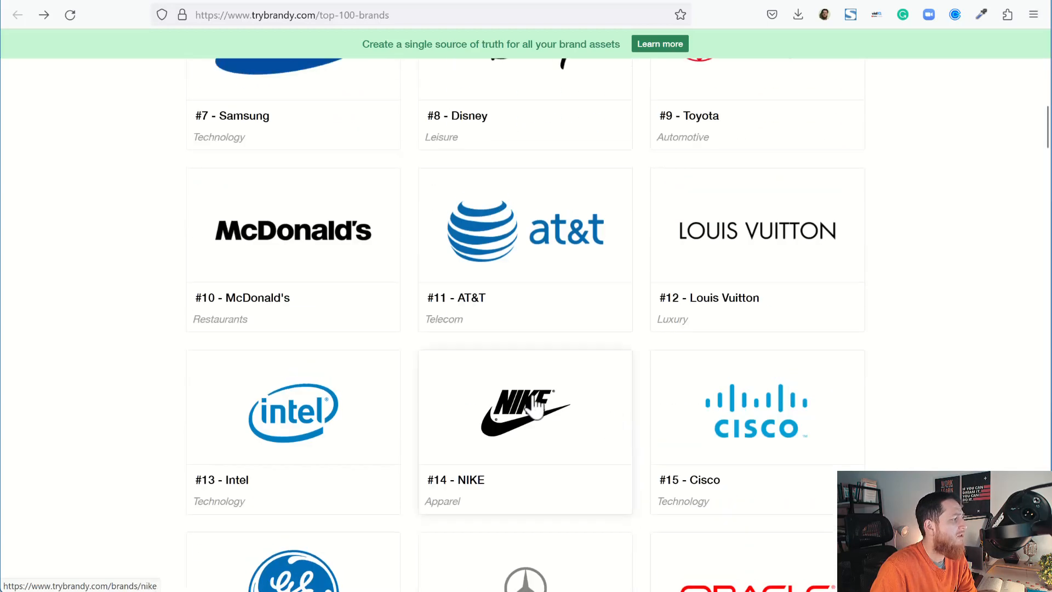
scroll(down, 3)
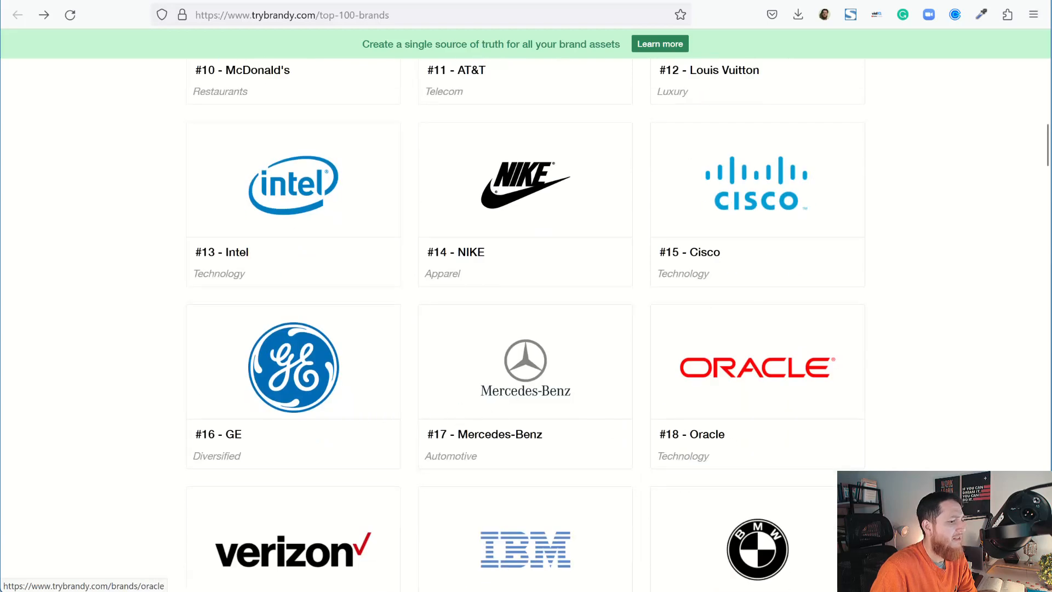
scroll(down, 3)
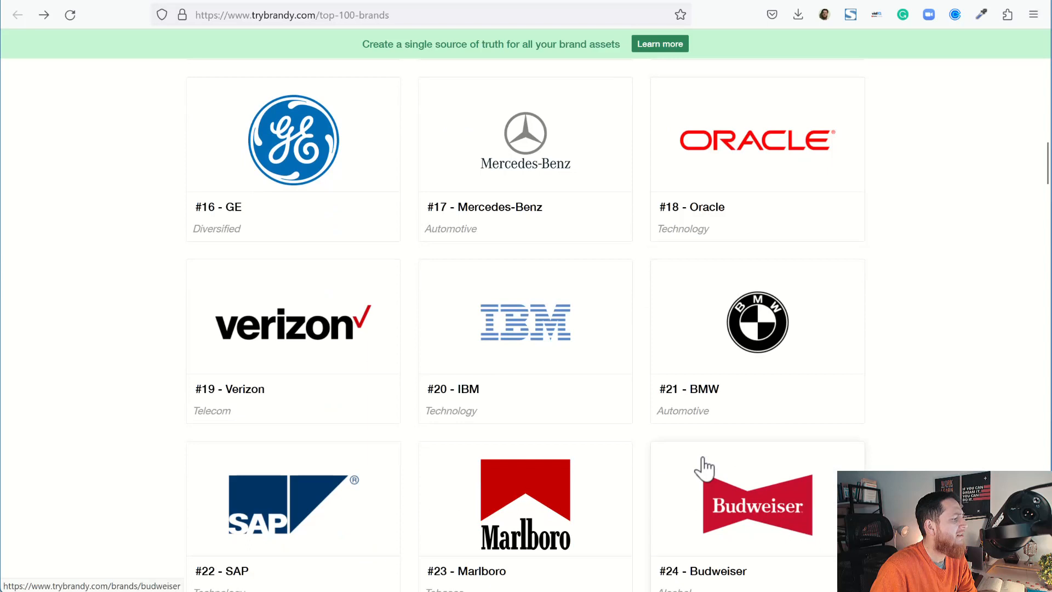
scroll(down, 3)
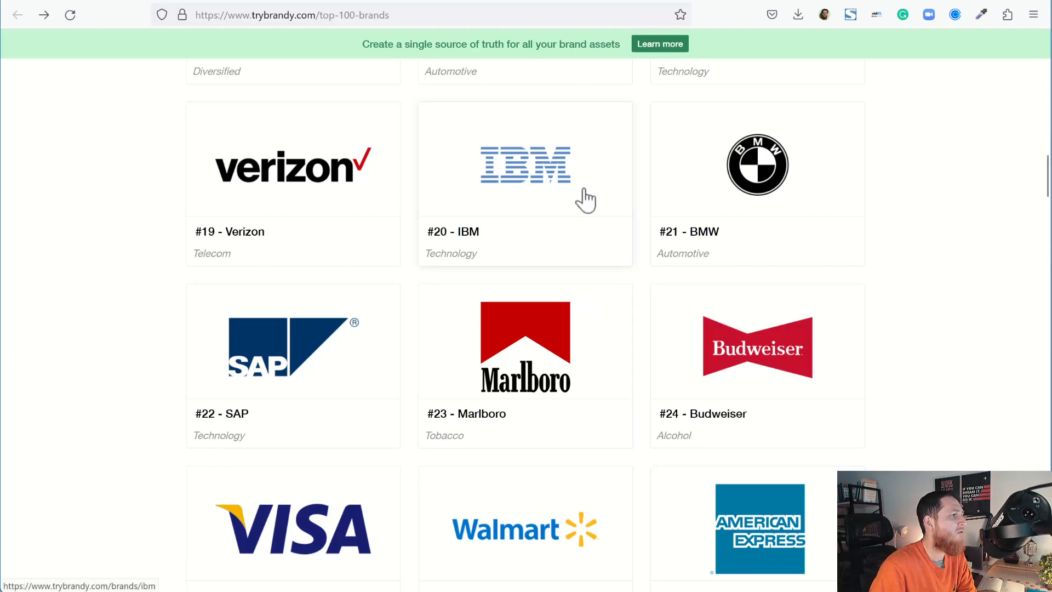
scroll(up, 3)
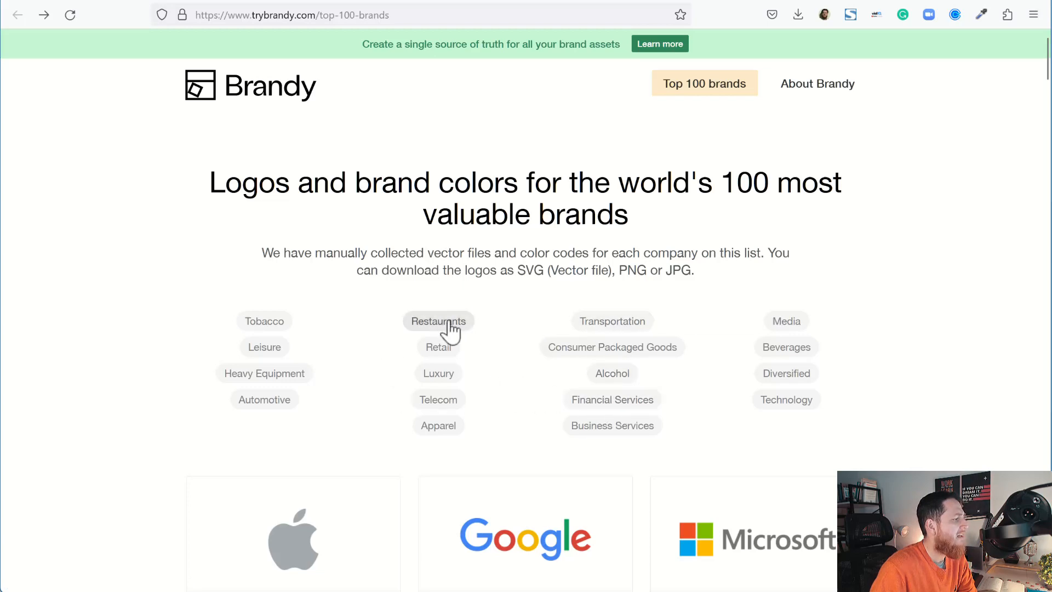
Filter Brandy to the Restaurants industry showing McDonald's, Starbucks and KFC.
click(438, 321)
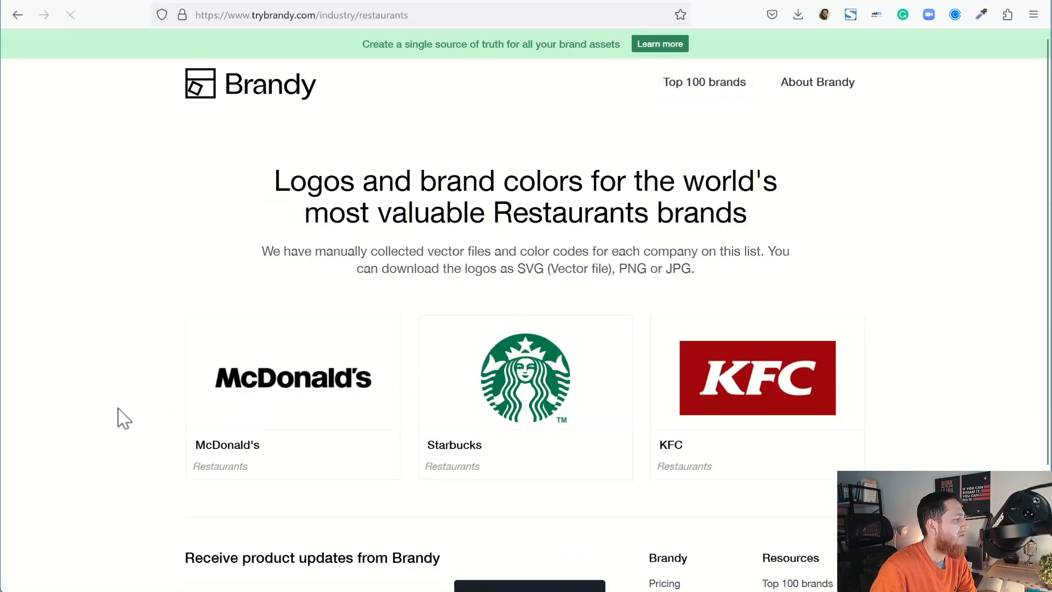
scroll(down, 3)
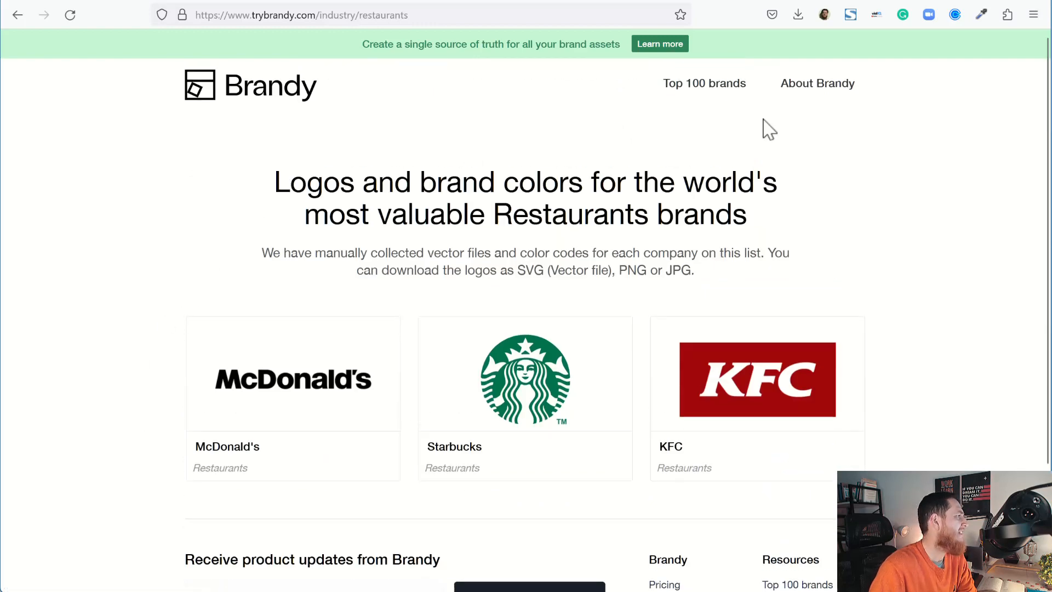
mouse_move(566, 190)
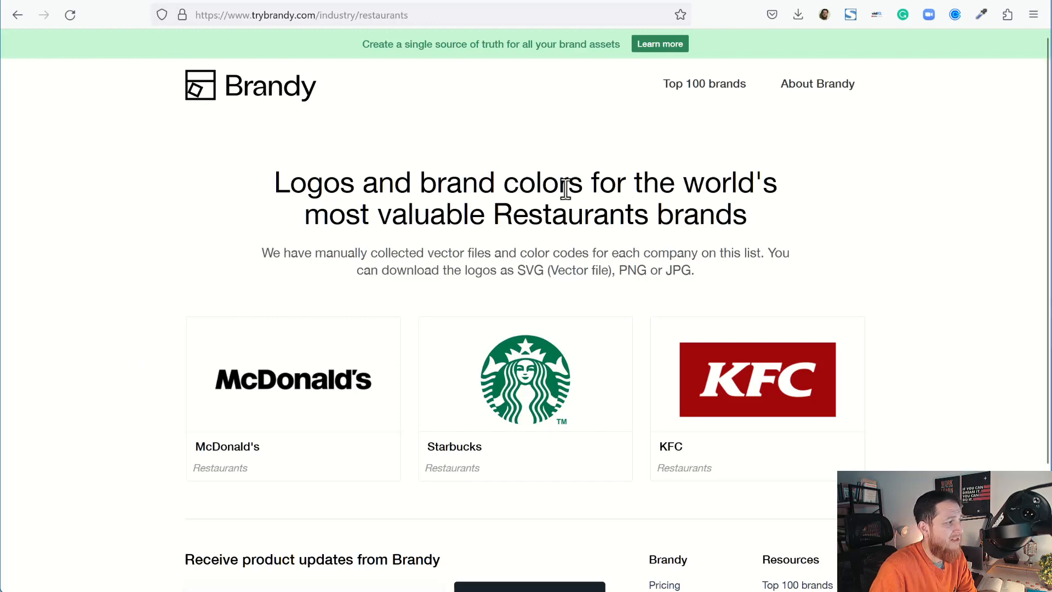
mouse_move(809, 6)
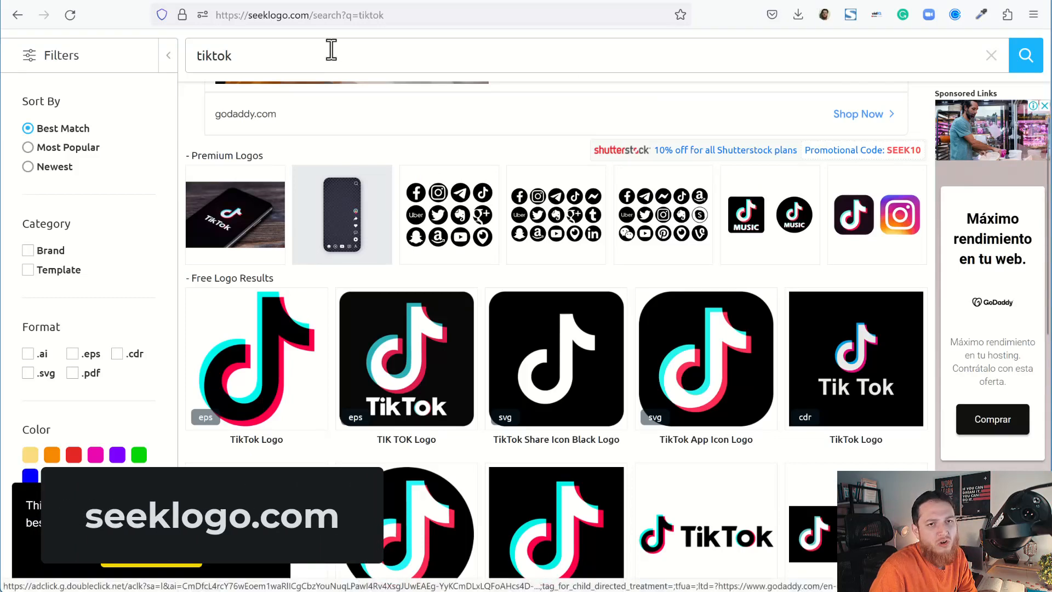
Replace the tiktok search on Seeklogo with 'google a' for Google AdWords.
scroll(down, 3)
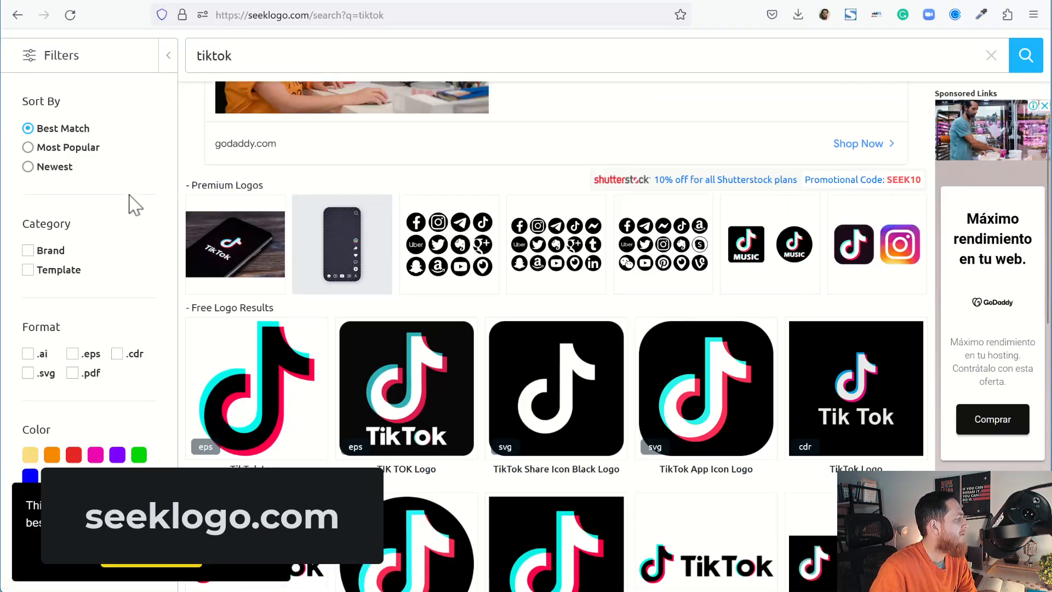
click(214, 54)
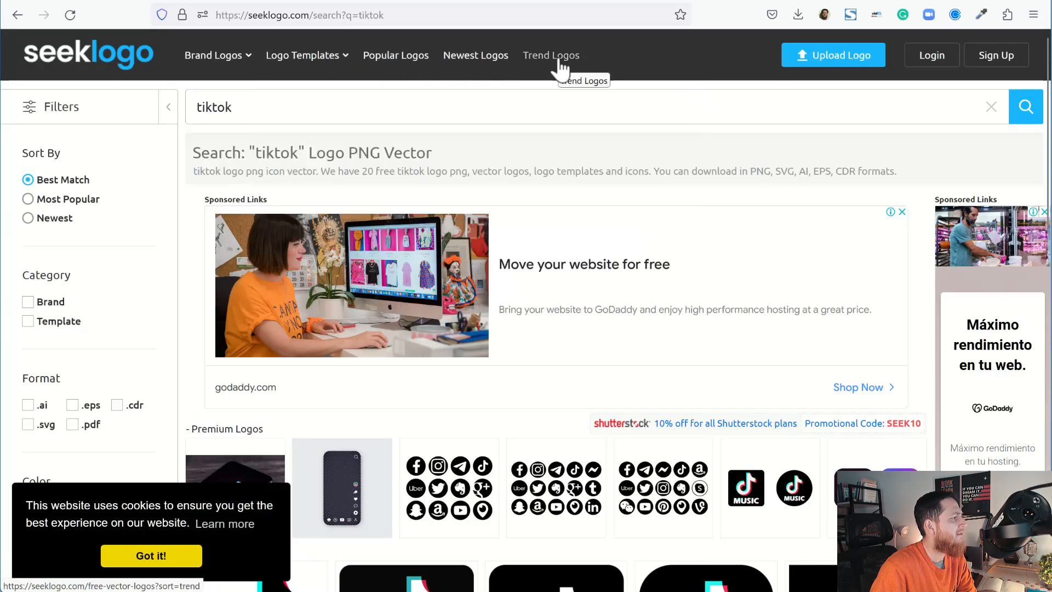
mouse_move(750, 115)
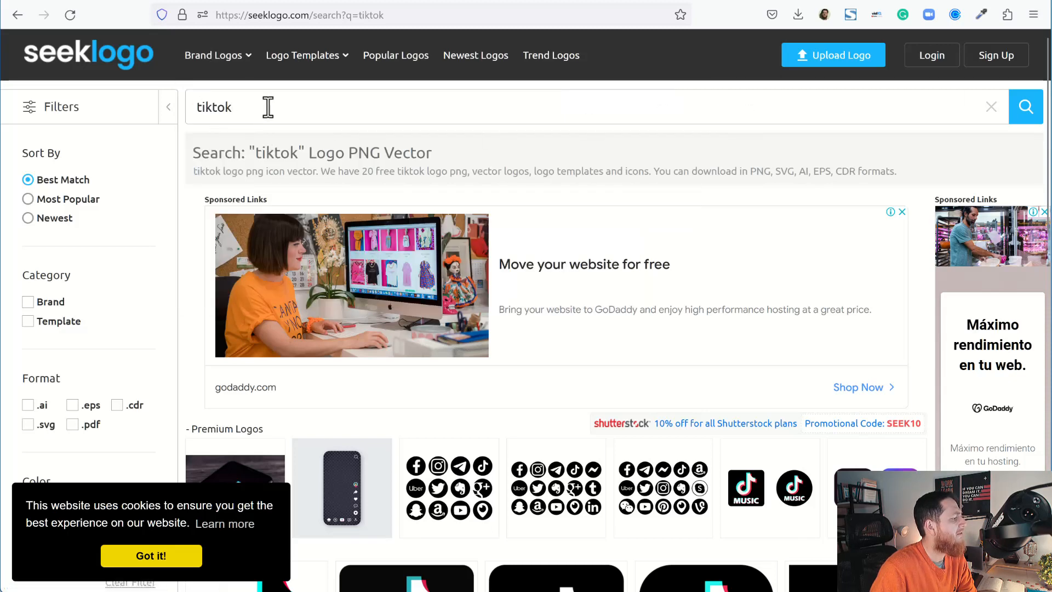
double_click(214, 106)
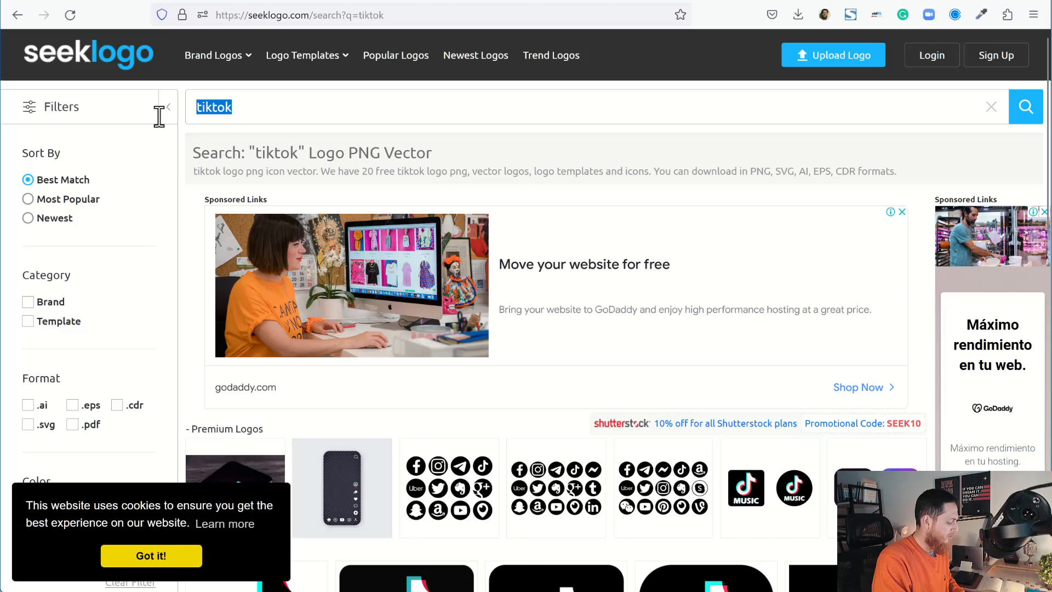
text(google adwards)
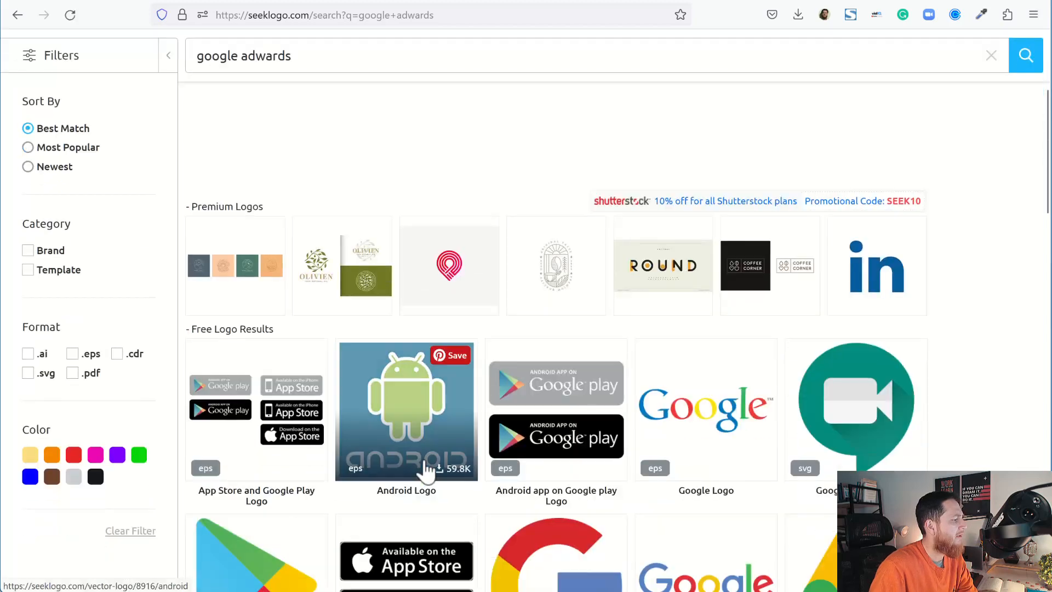
Open the Google Ads Logo PNG Vector page from the Seeklogo results.
scroll(down, 3)
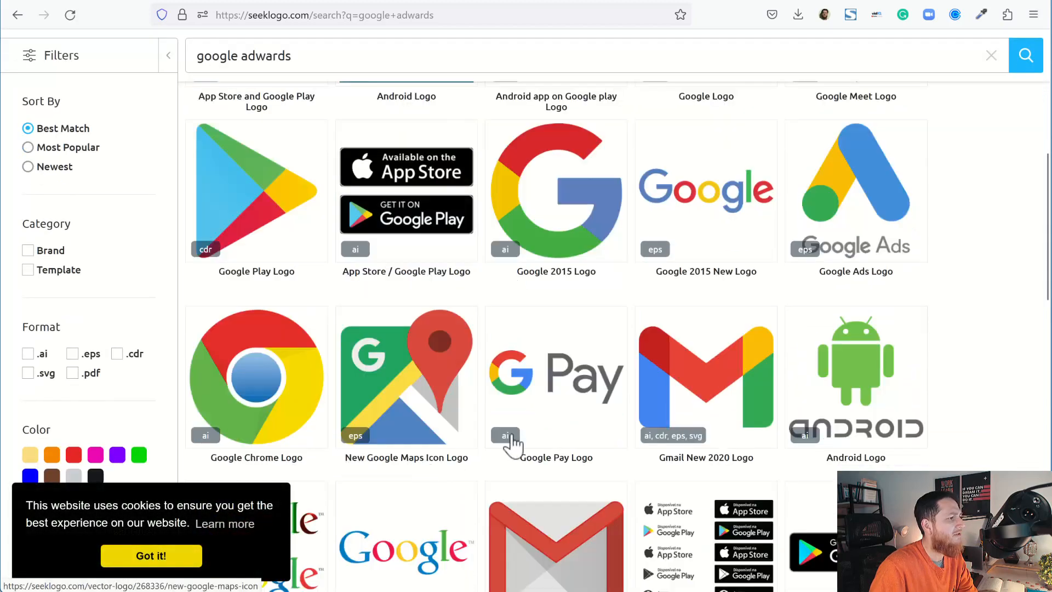
mouse_move(866, 199)
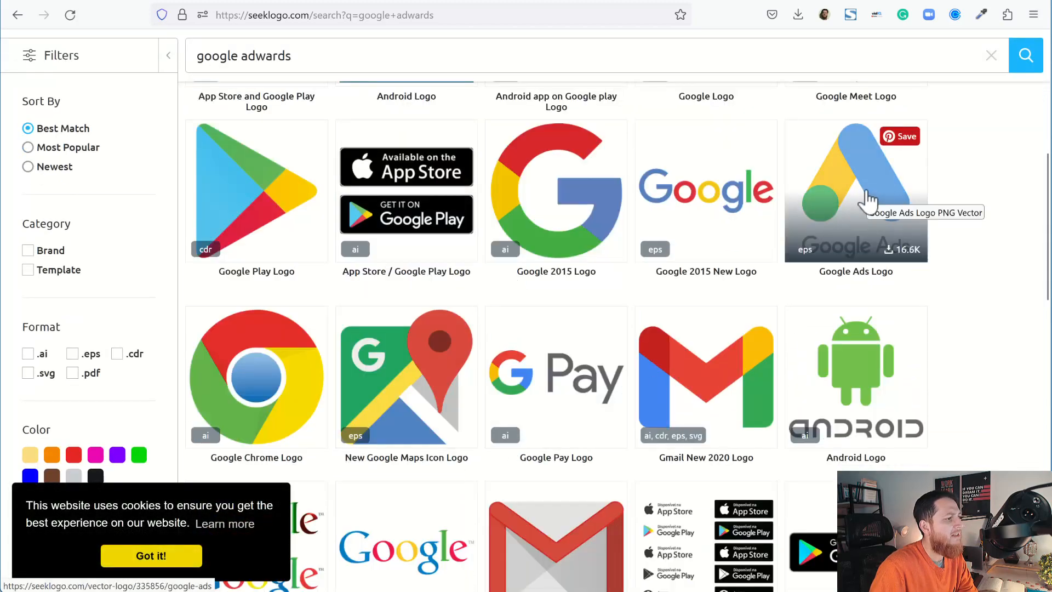
click(856, 190)
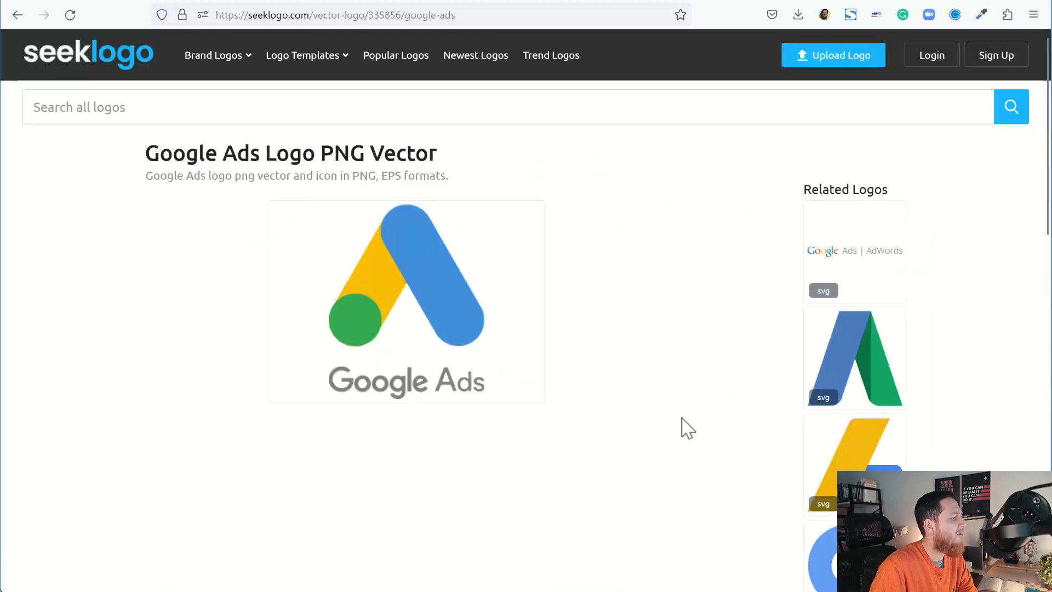
Scroll the Seeklogo Google Ads page past related logos to its EPS format and download details.
scroll(down, 3)
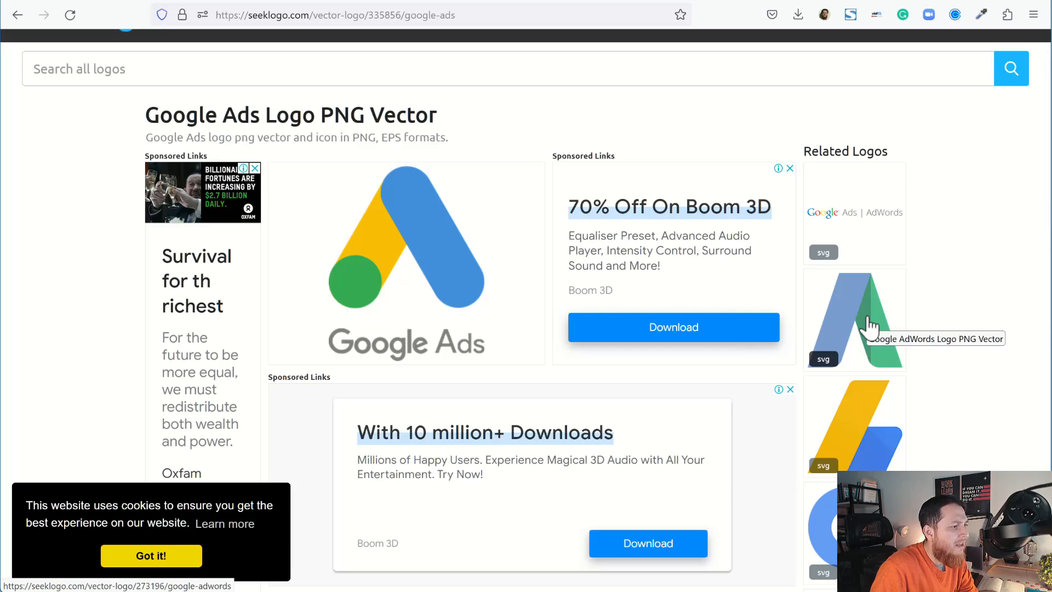
scroll(down, 3)
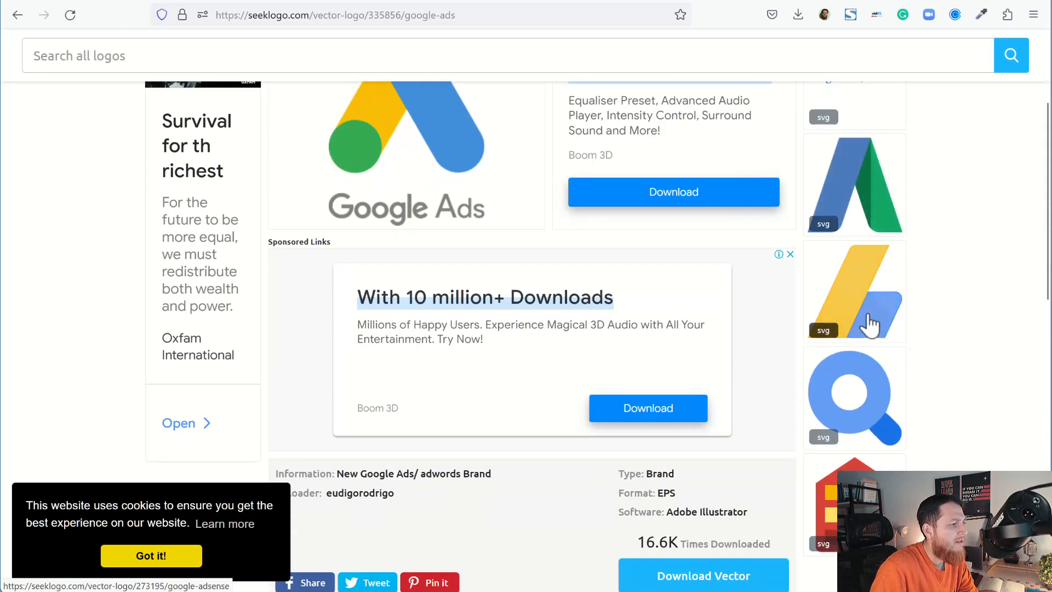
scroll(down, 3)
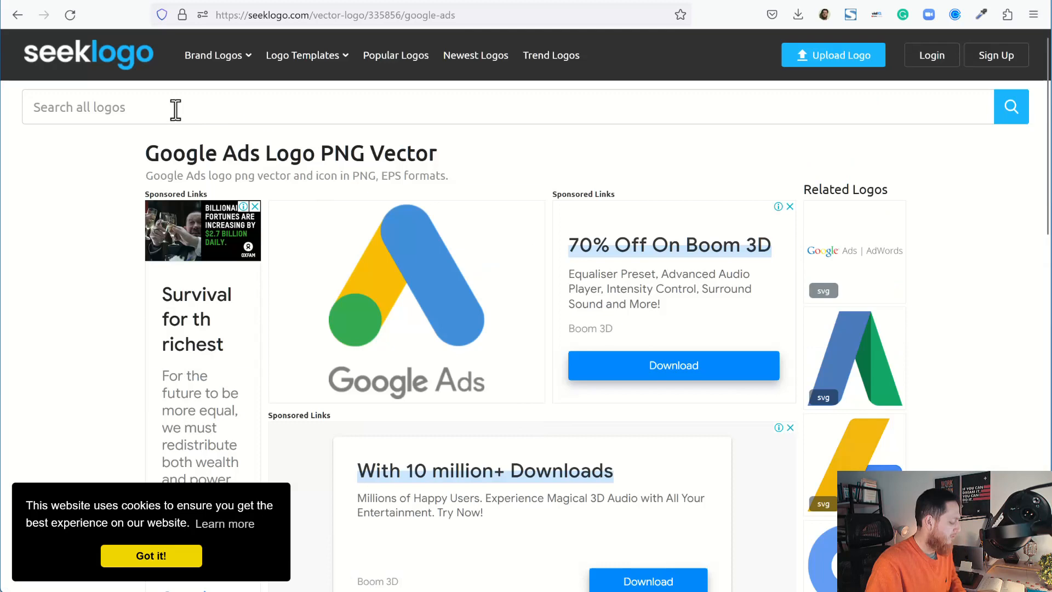
Search Seeklogo for 'google ads' and scroll to the free logo results.
text(google ads)
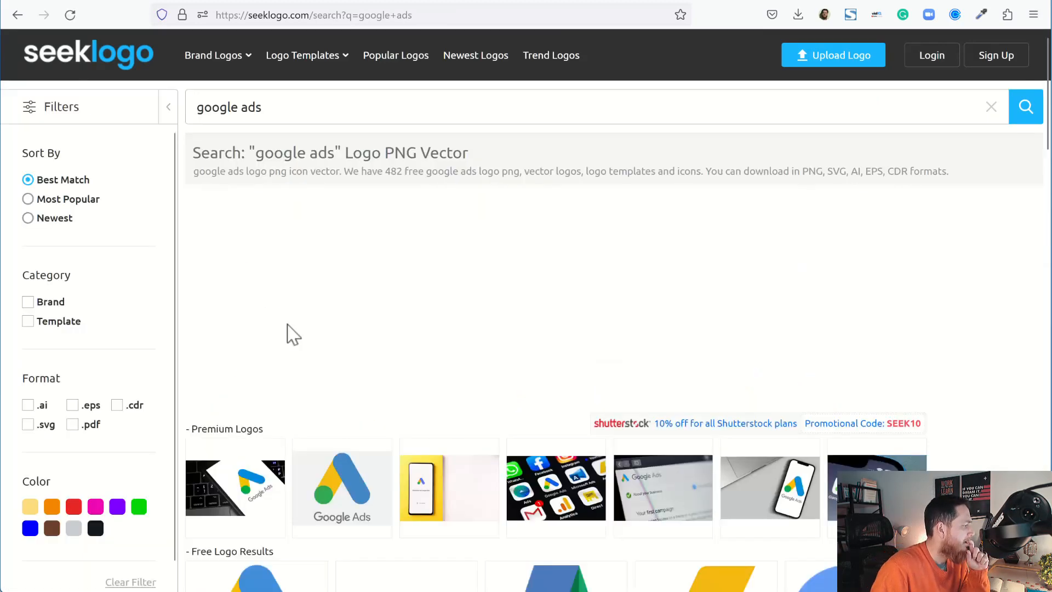
scroll(down, 3)
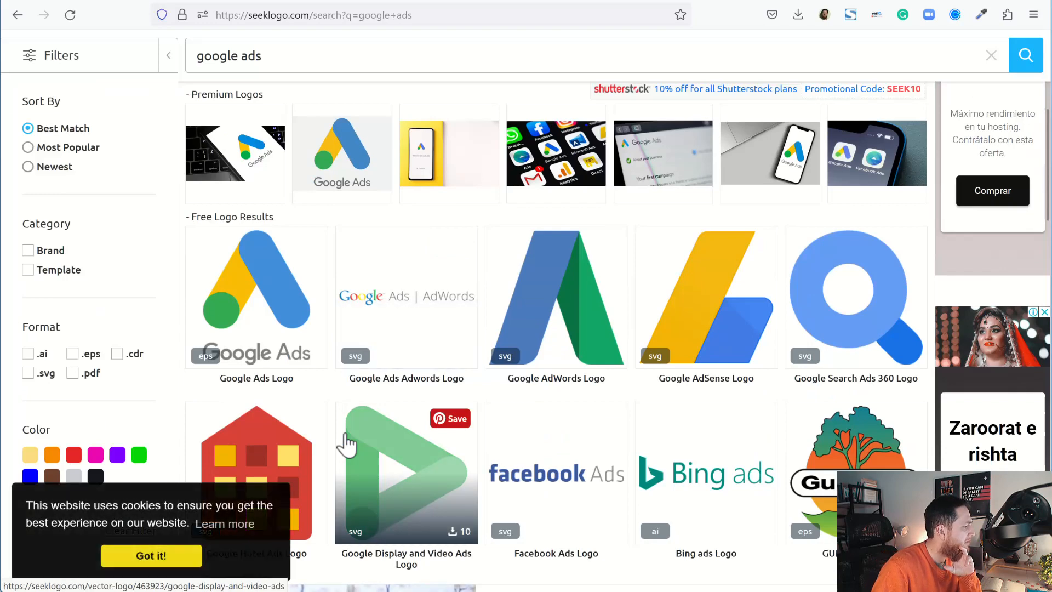
mouse_move(416, 342)
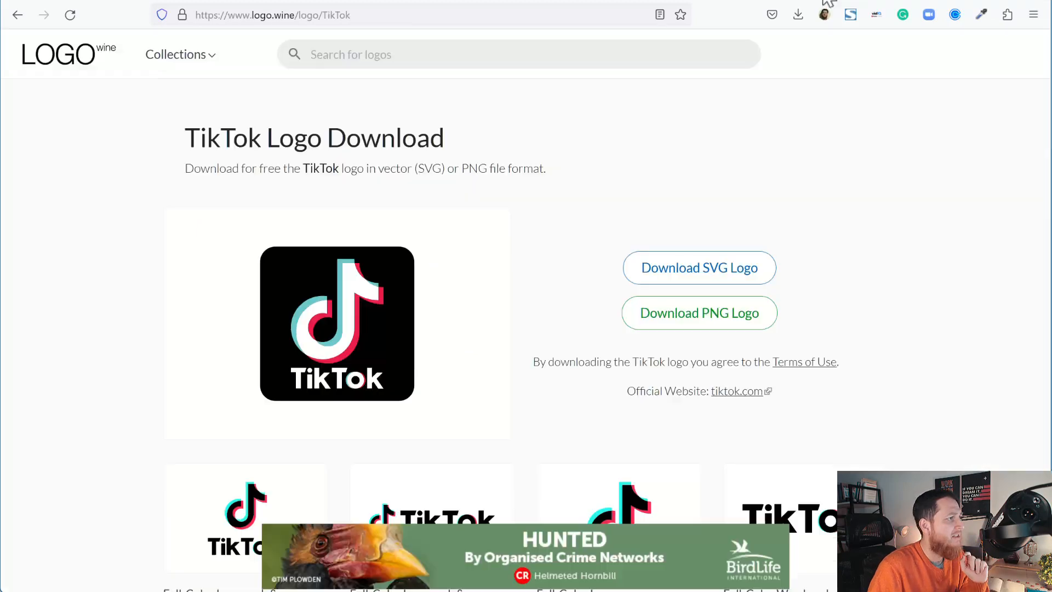
mouse_move(530, 240)
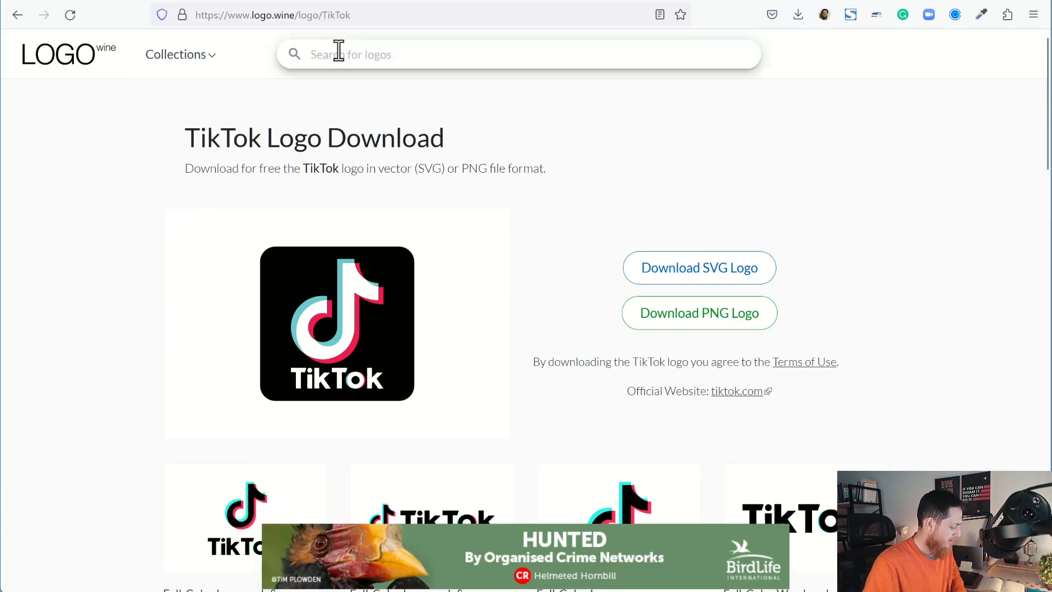
Search Logo.wine for 'emi', open Emirates and download its SVG logo.
text(emi)
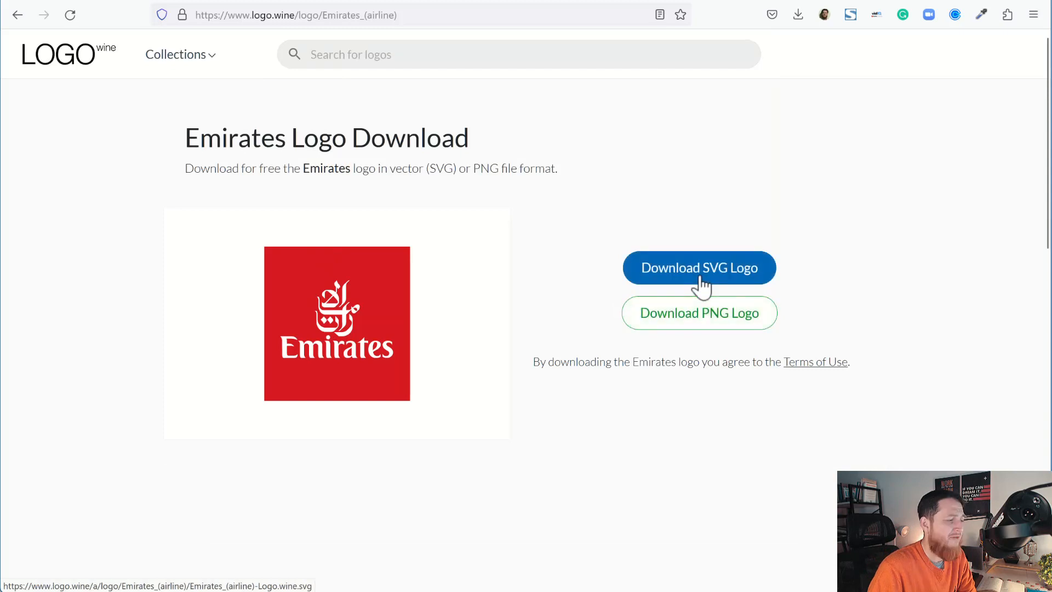
click(698, 267)
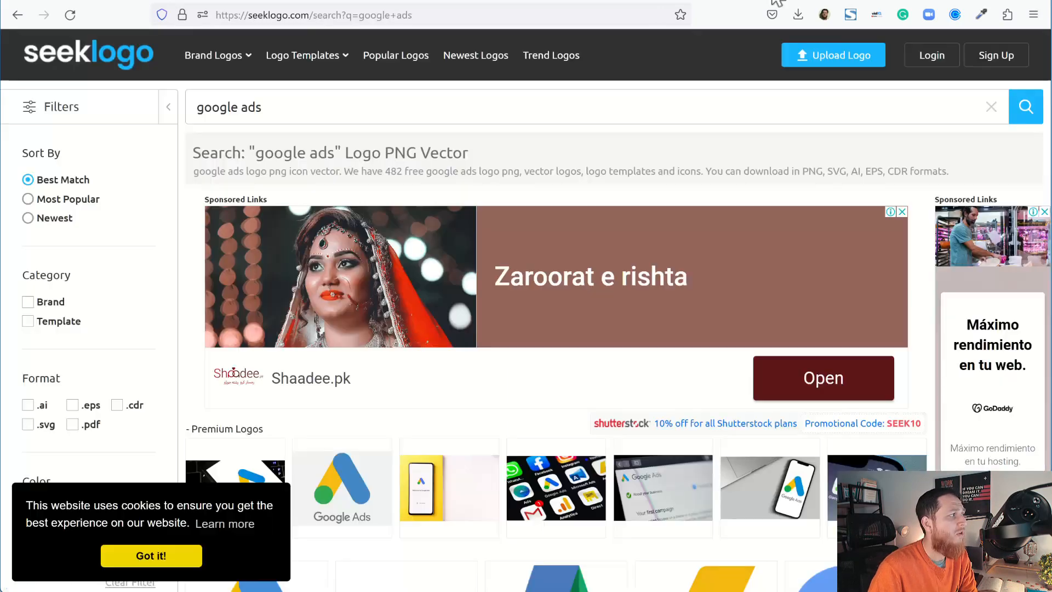
mouse_move(380, 395)
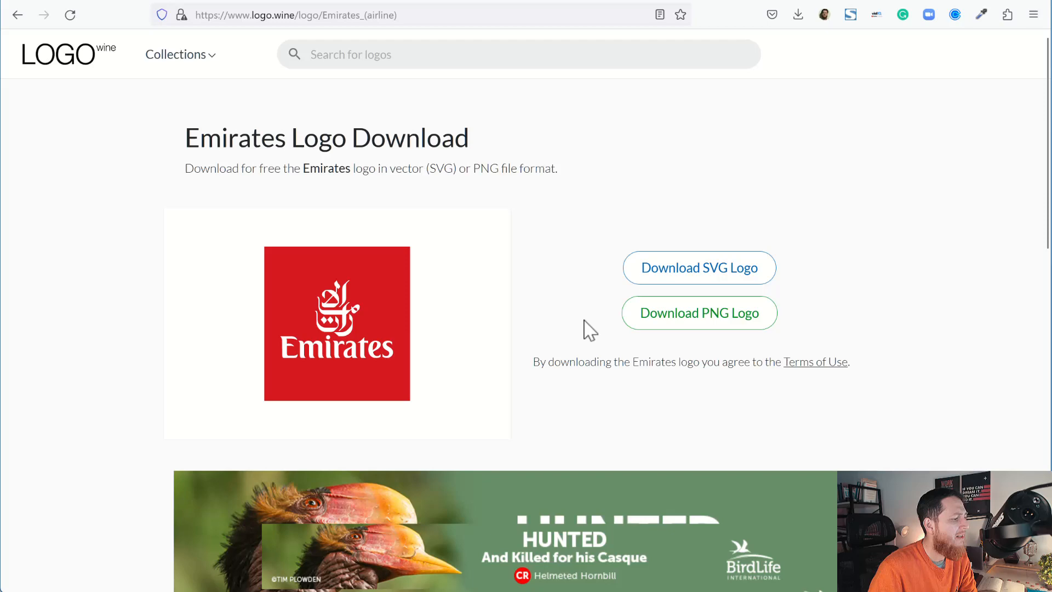
Browse the related airline logos below Emirates and open the Saudia logo page.
scroll(down, 3)
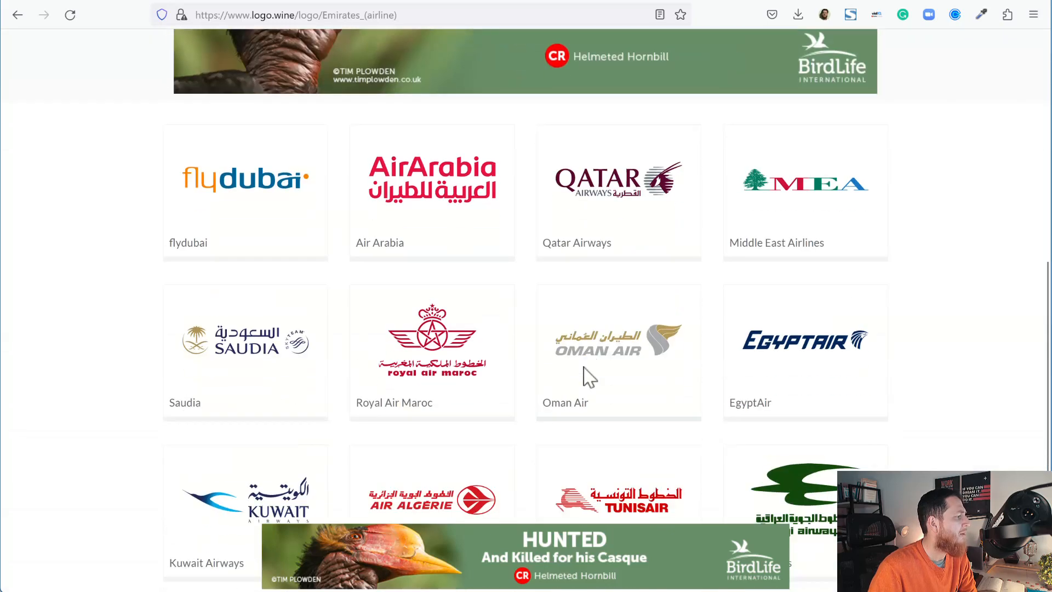
scroll(down, 3)
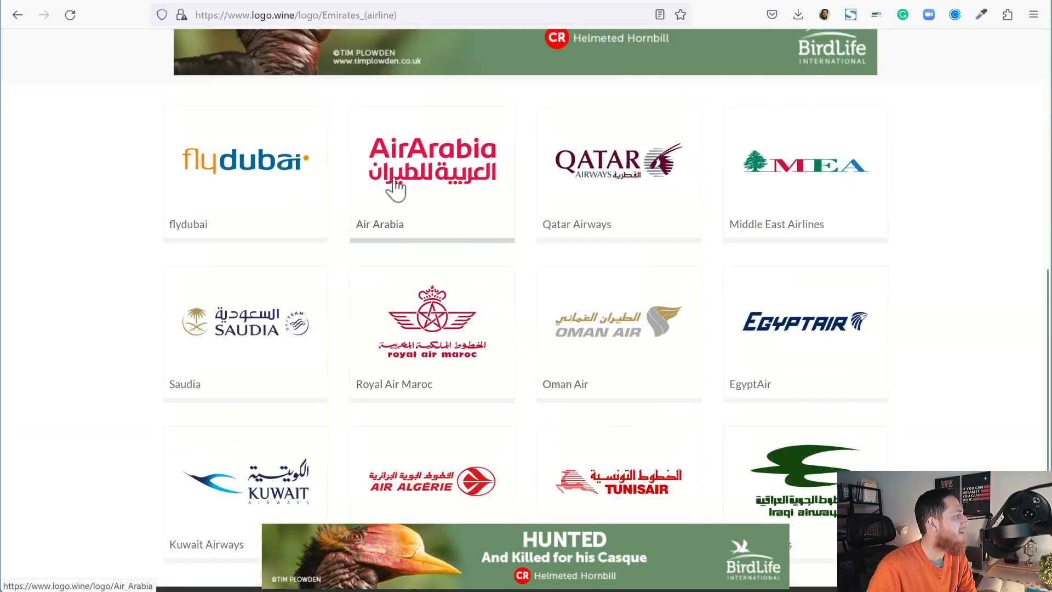
mouse_move(432, 339)
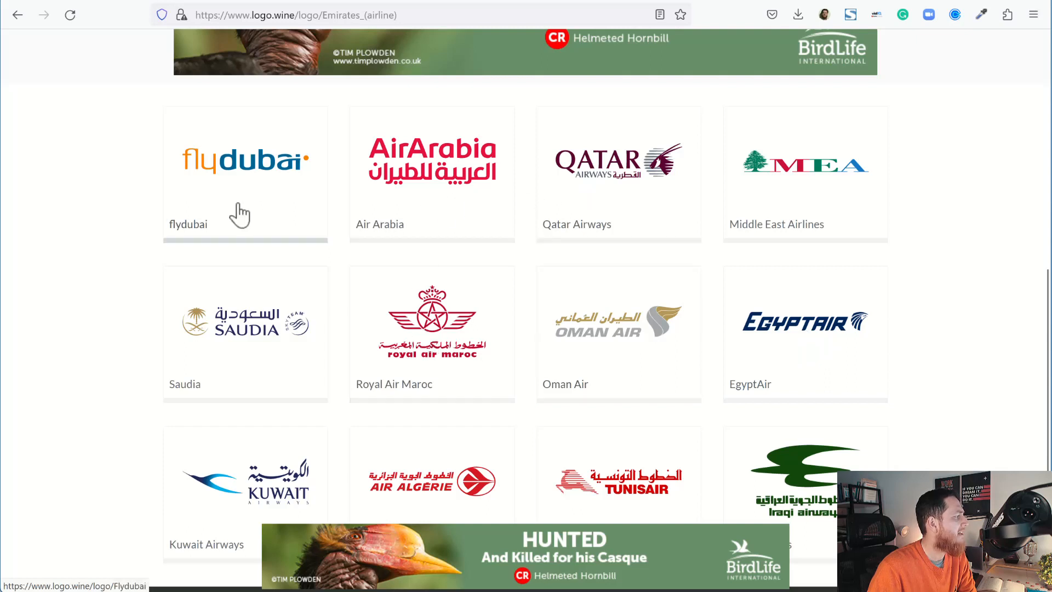
click(244, 321)
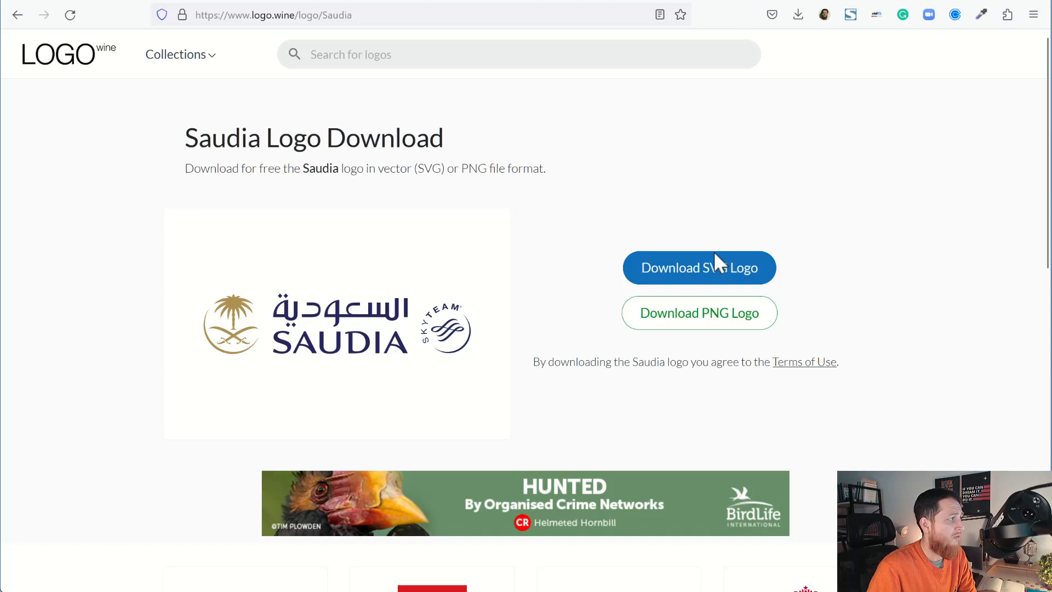
mouse_move(698, 123)
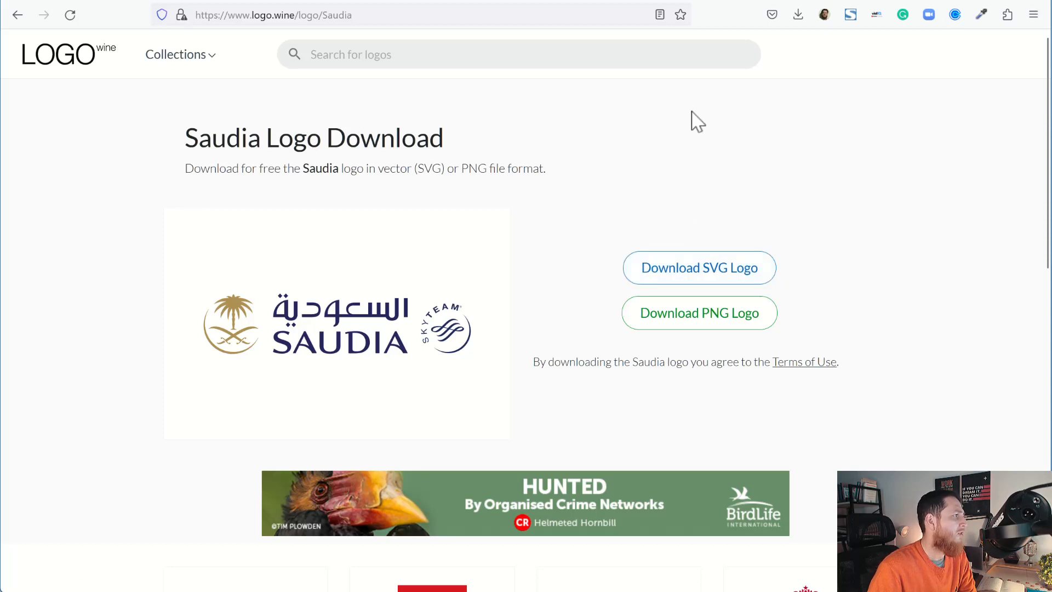
mouse_move(607, 6)
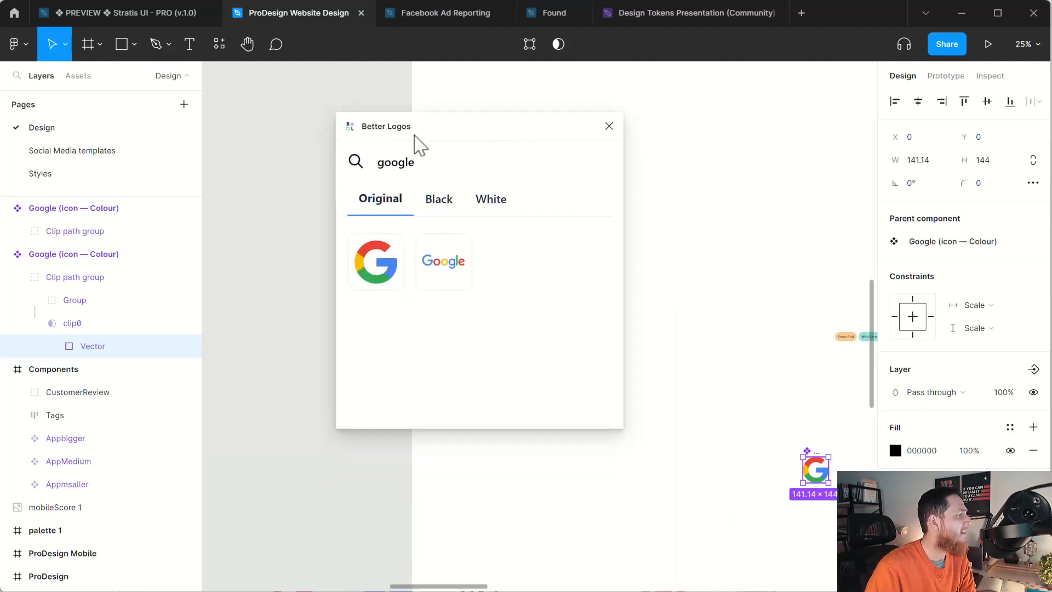
Show Better Logos under Recents in the Resources plugin list and view its details.
click(218, 44)
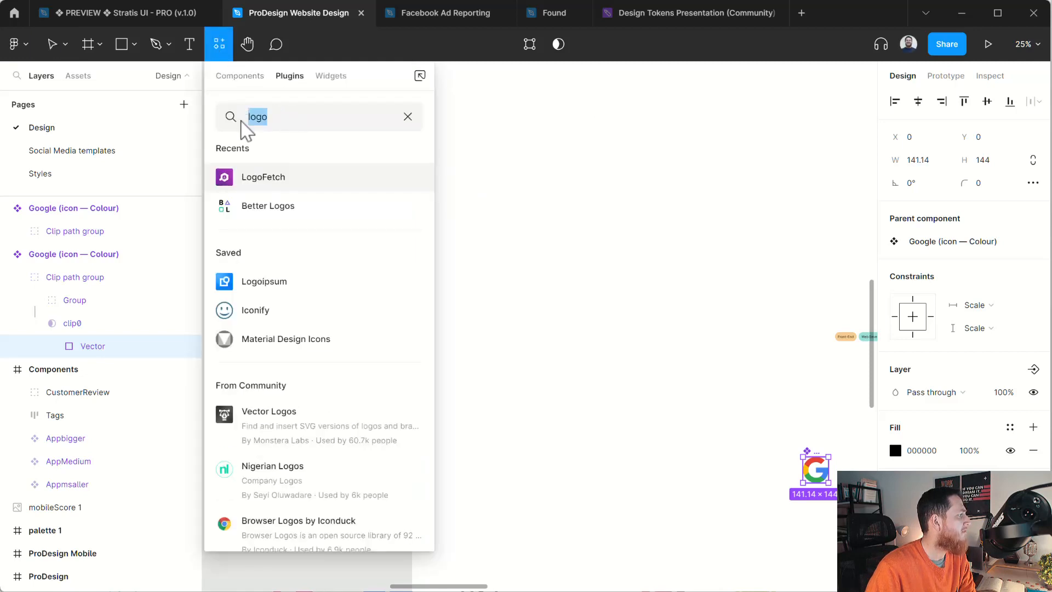
mouse_move(263, 187)
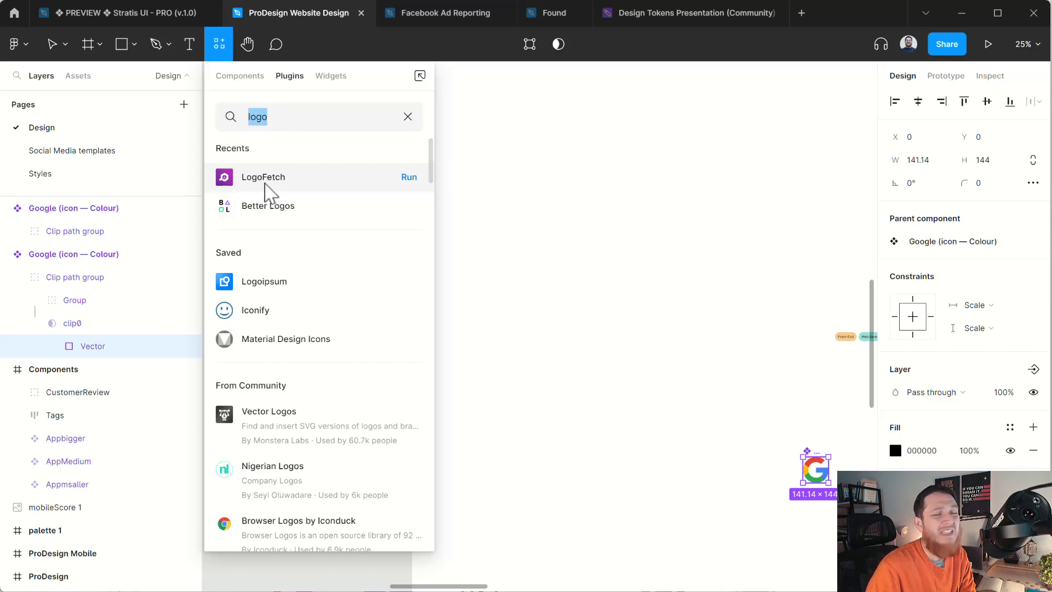
mouse_move(267, 207)
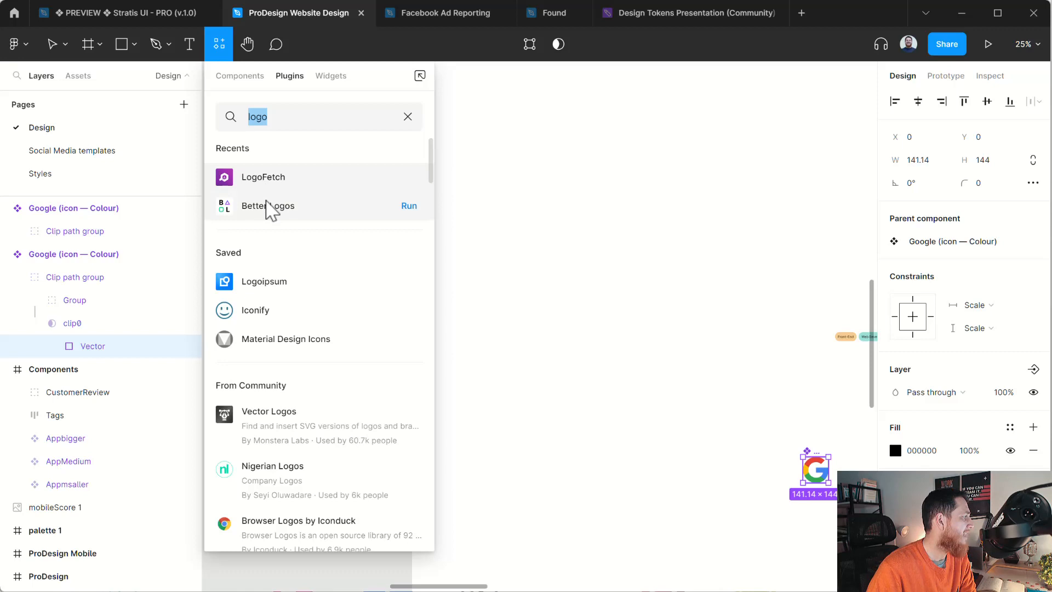
click(267, 205)
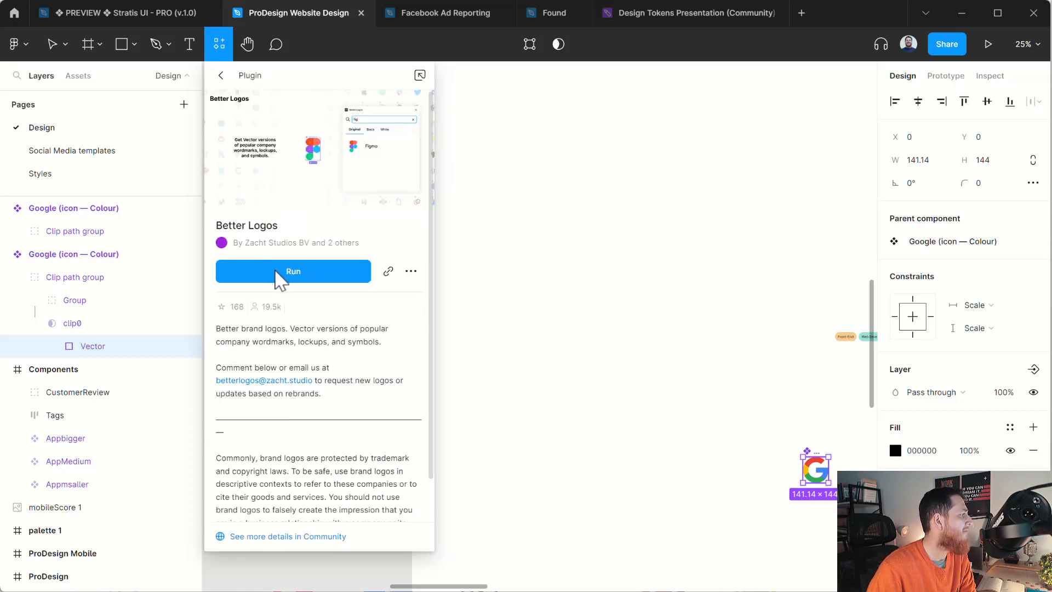
Run Better Logos, search 'google' and place the full-colour Google wordmark on the canvas.
click(294, 271)
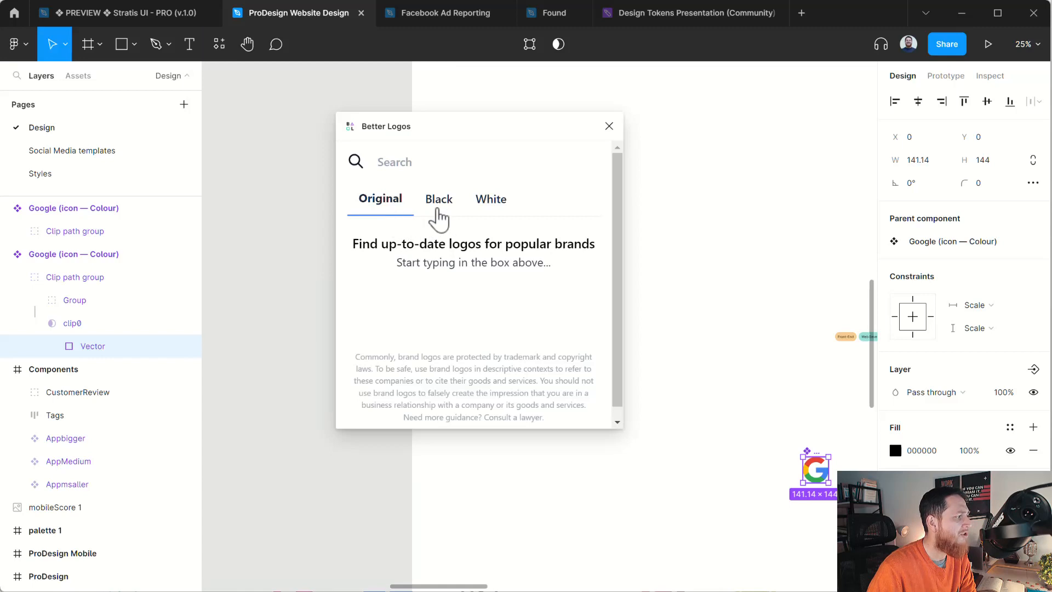
click(484, 161)
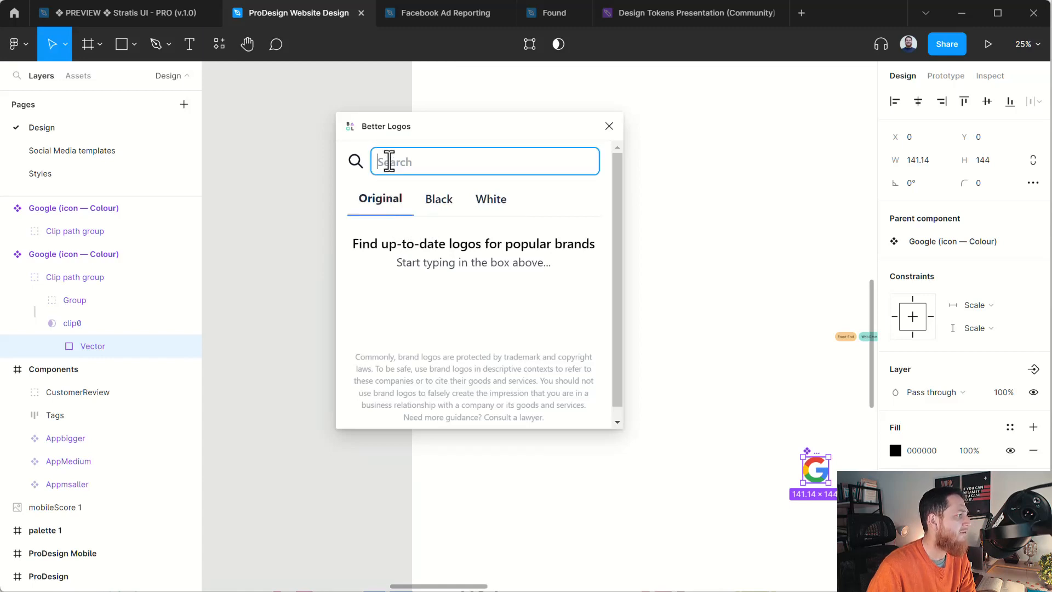
text(google)
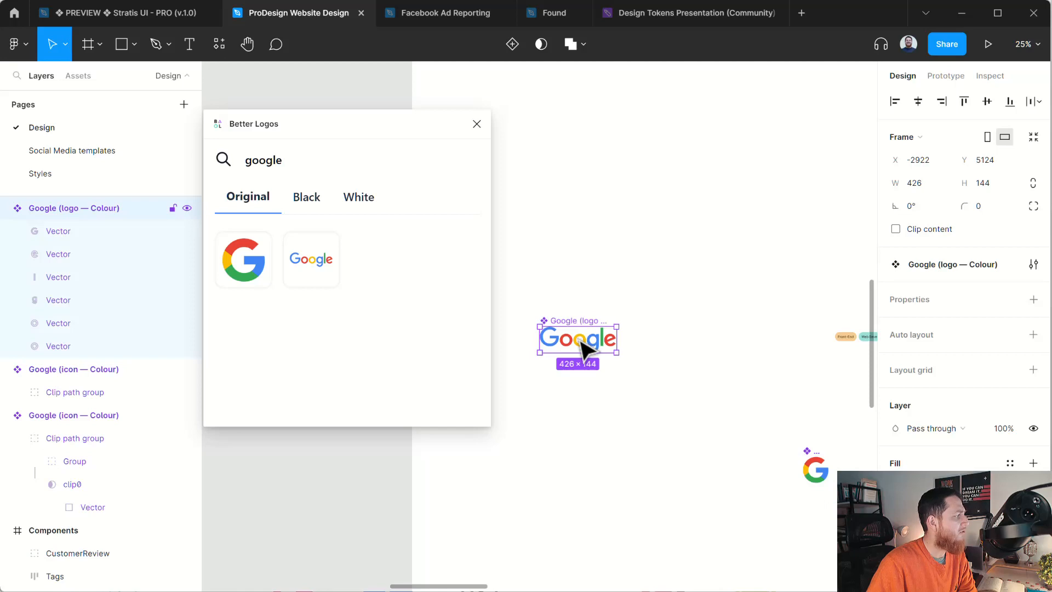
mouse_move(624, 360)
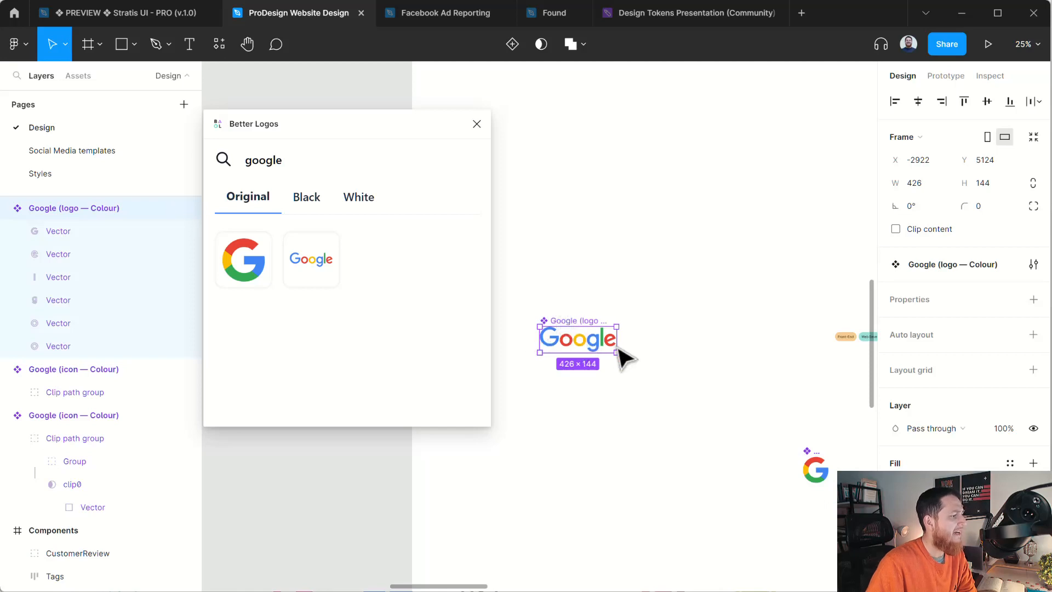
Scale the Google wordmark up by its corner handle to about 1313 × 444.
drag(612, 358, 708, 382)
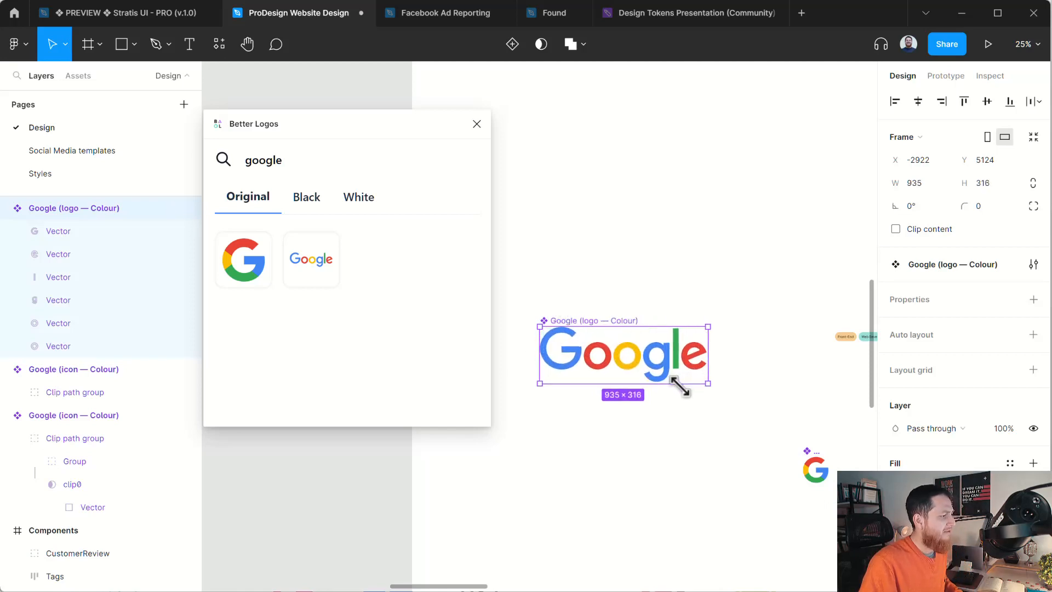
drag(711, 383, 778, 408)
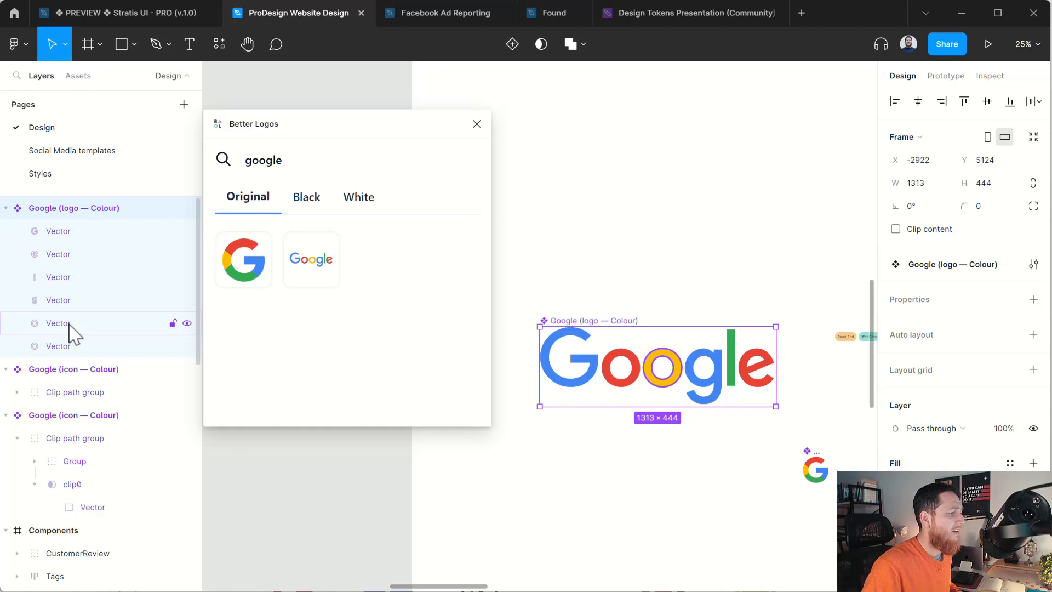
click(447, 376)
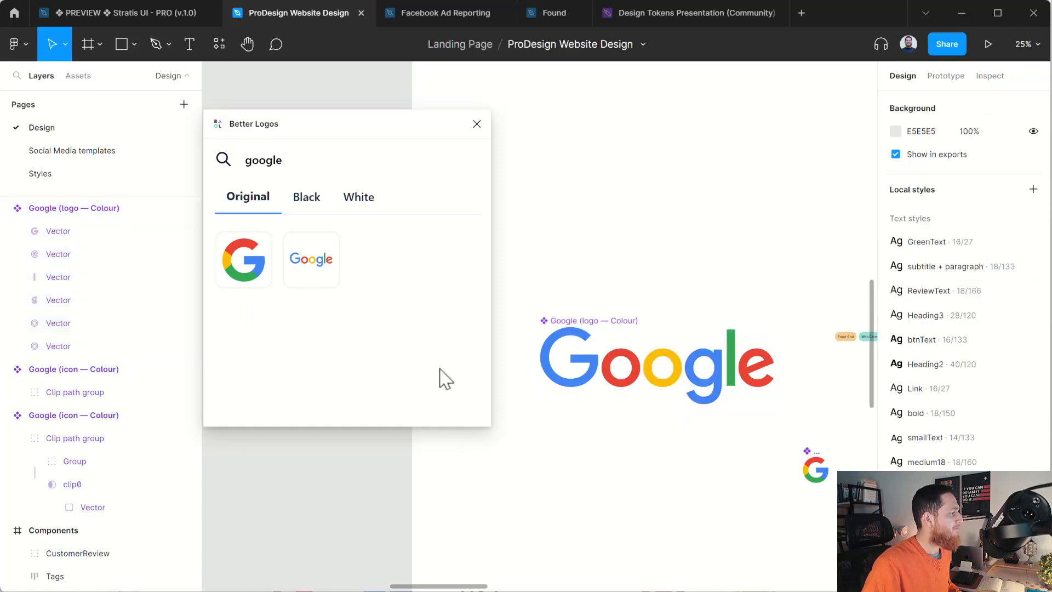
Browse the plugin's White logo variants, then return to the Original colour versions.
click(357, 196)
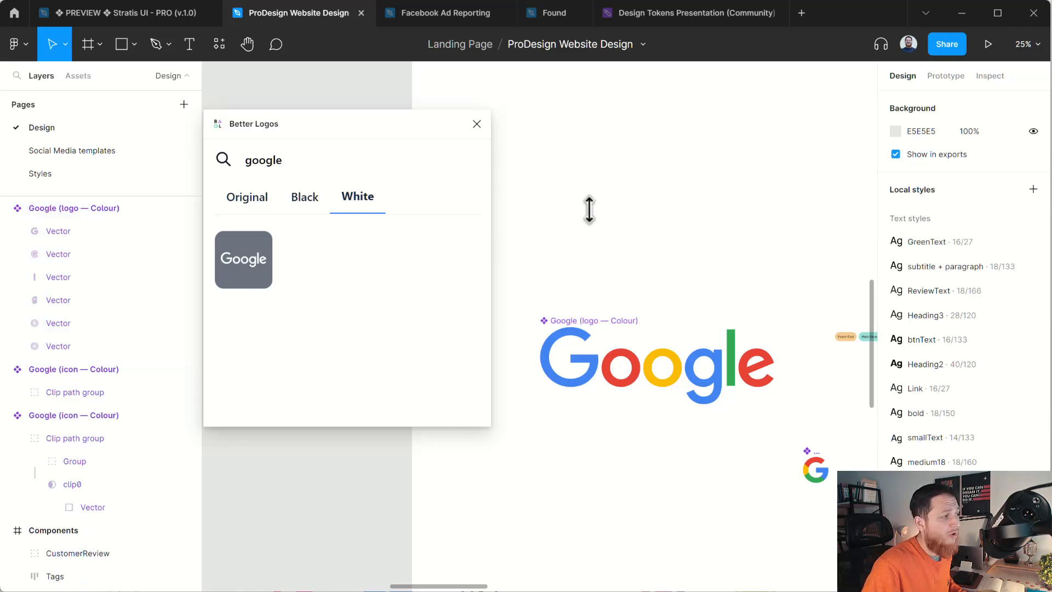
click(658, 366)
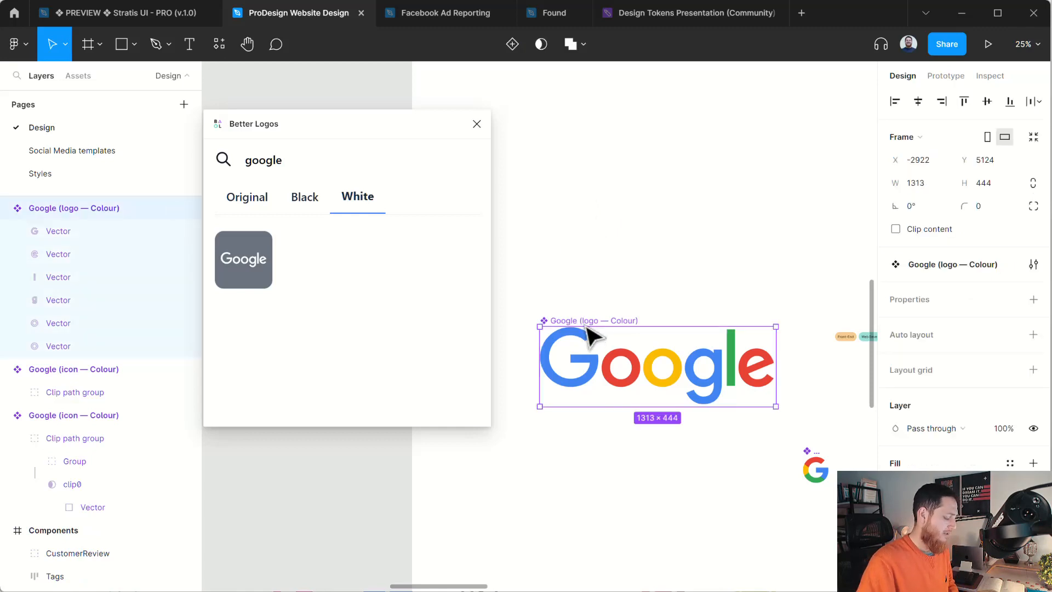
click(248, 196)
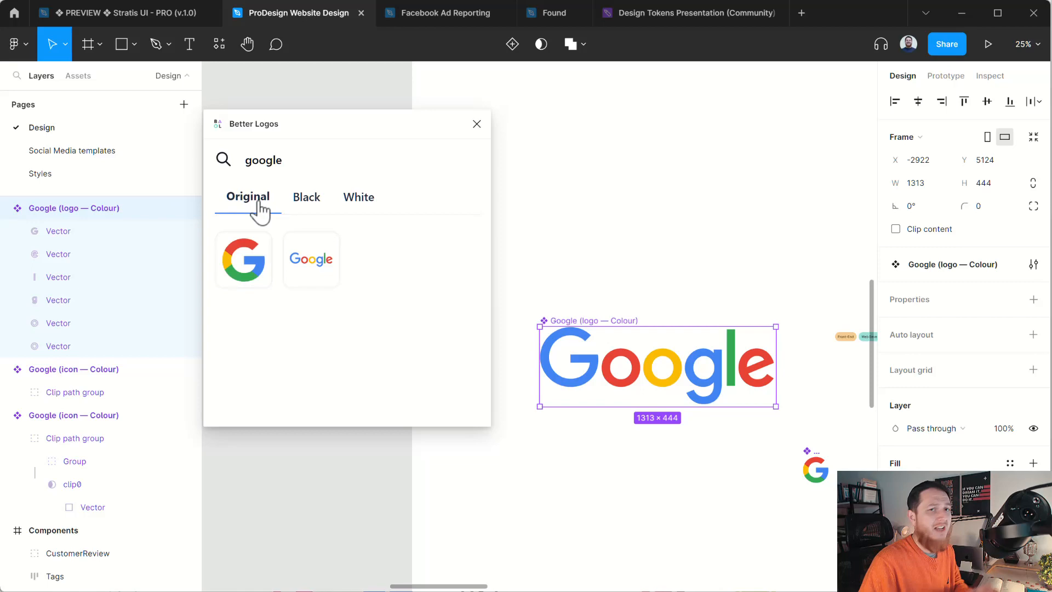